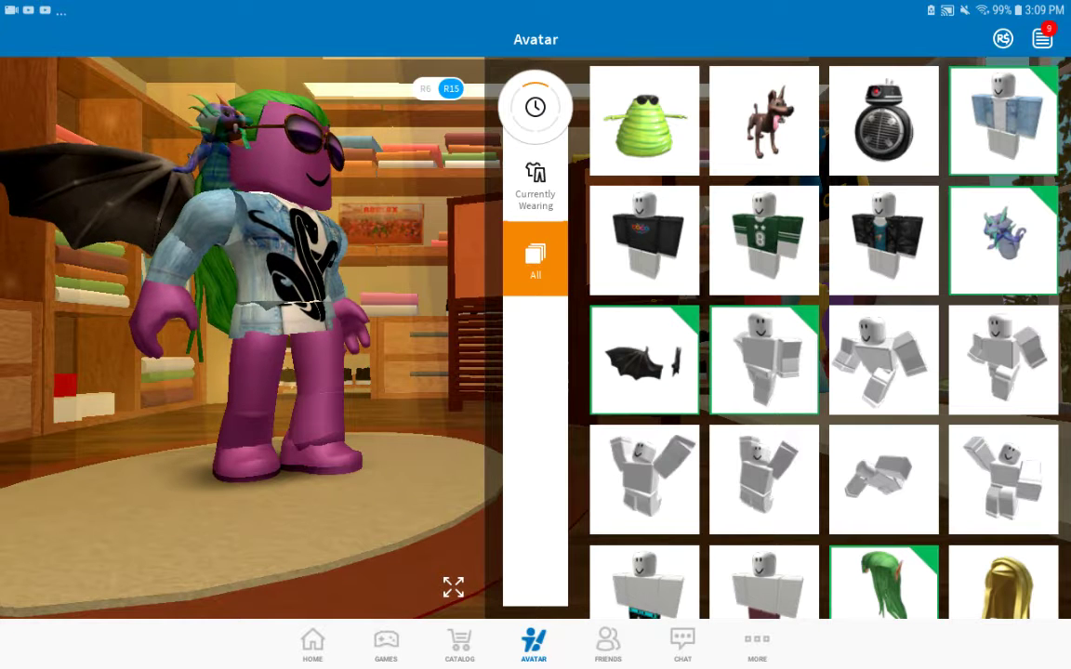
# Equip the black COCO shirt and droid; remove hair, sunglasses, wings and dragon pet.
pyautogui.click(882, 119)
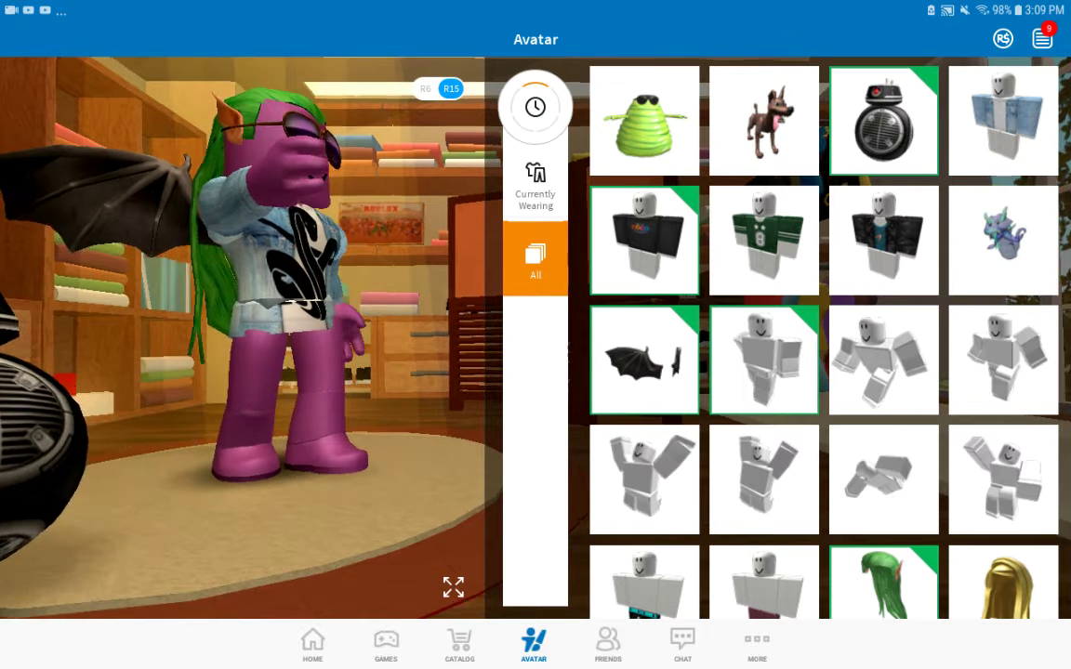
pyautogui.scroll(-3)
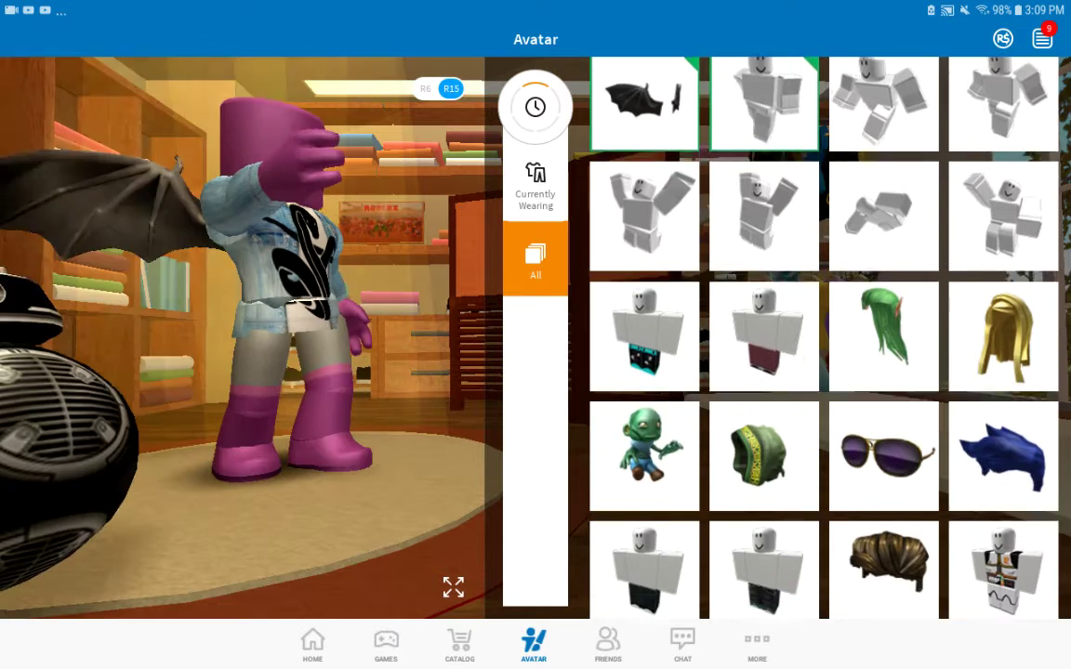
pyautogui.scroll(-3)
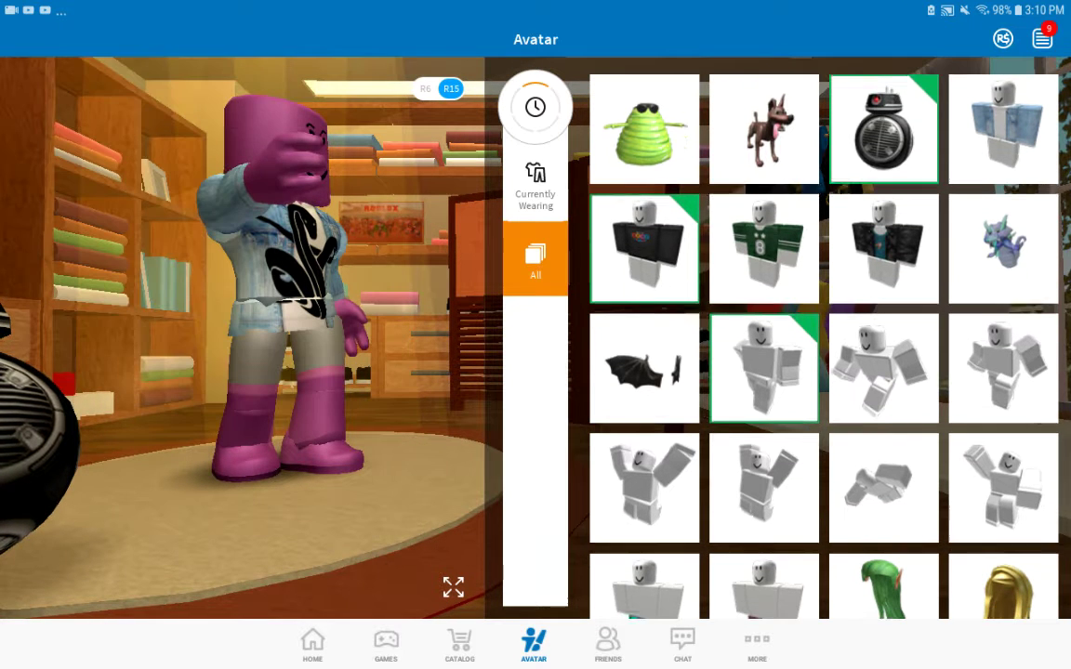
pyautogui.click(536, 181)
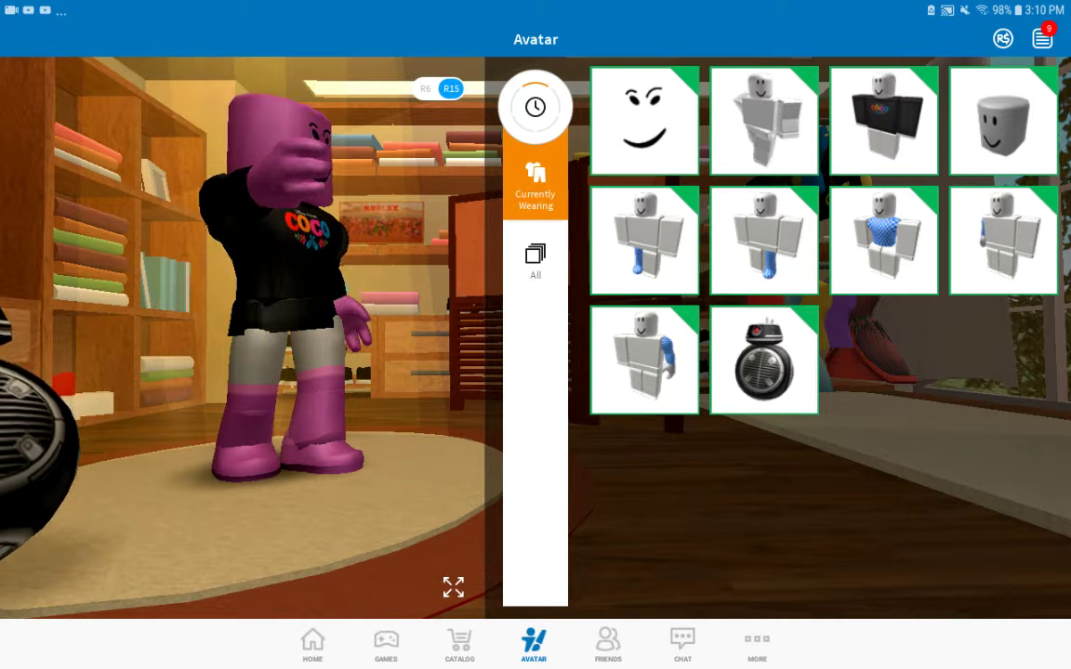
# Add dark jeans and white sneakers from the All items list.
pyautogui.scroll(-3)
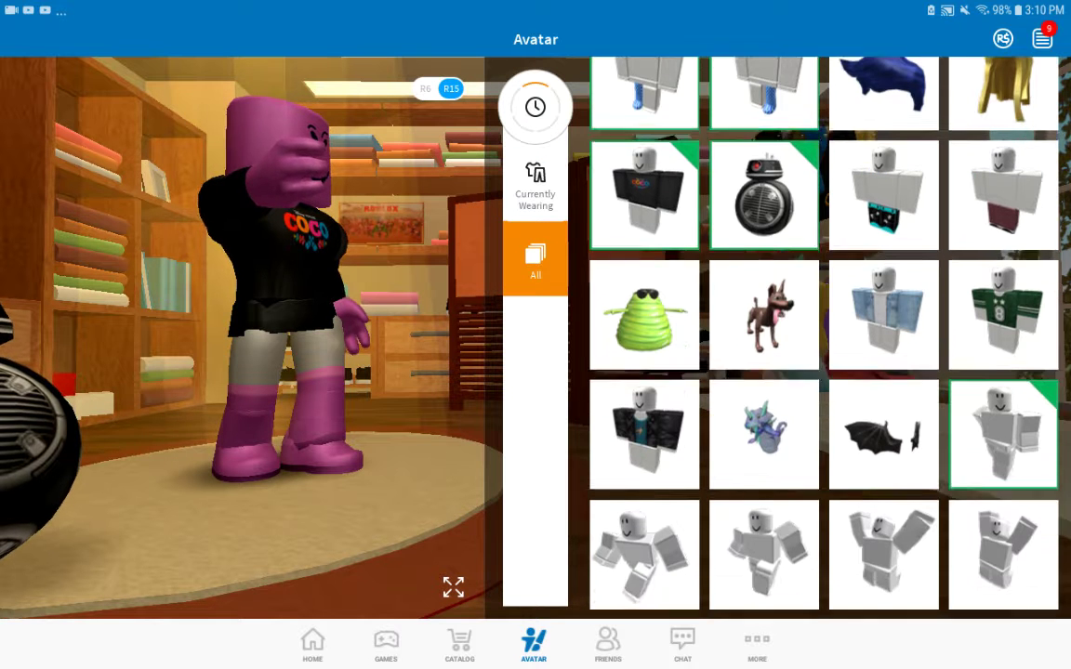
pyautogui.scroll(-3)
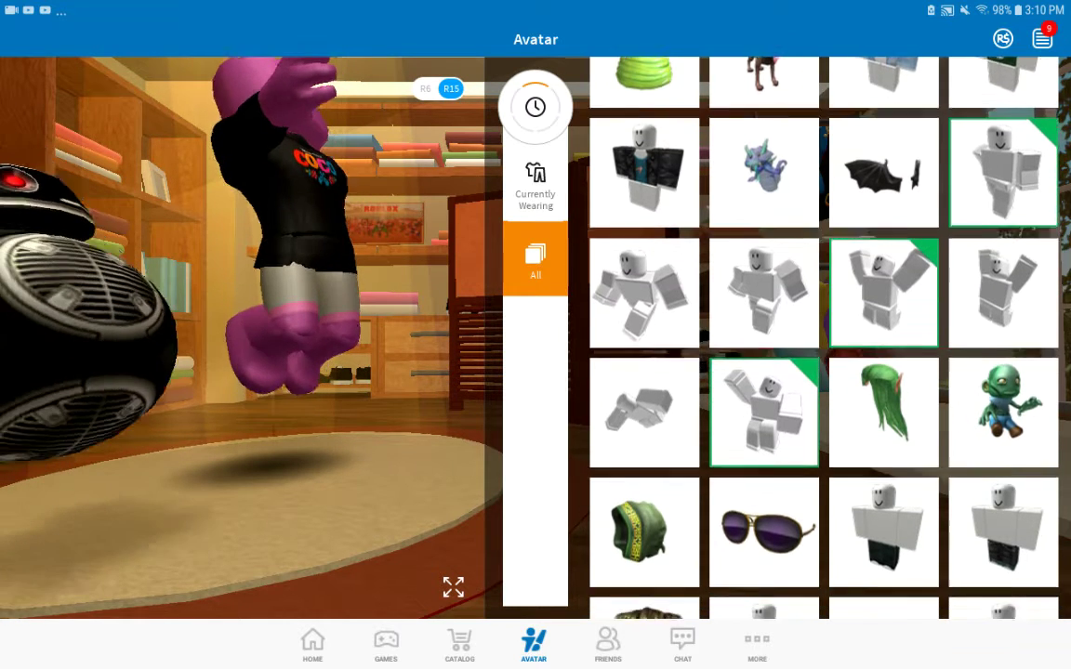
pyautogui.scroll(-3)
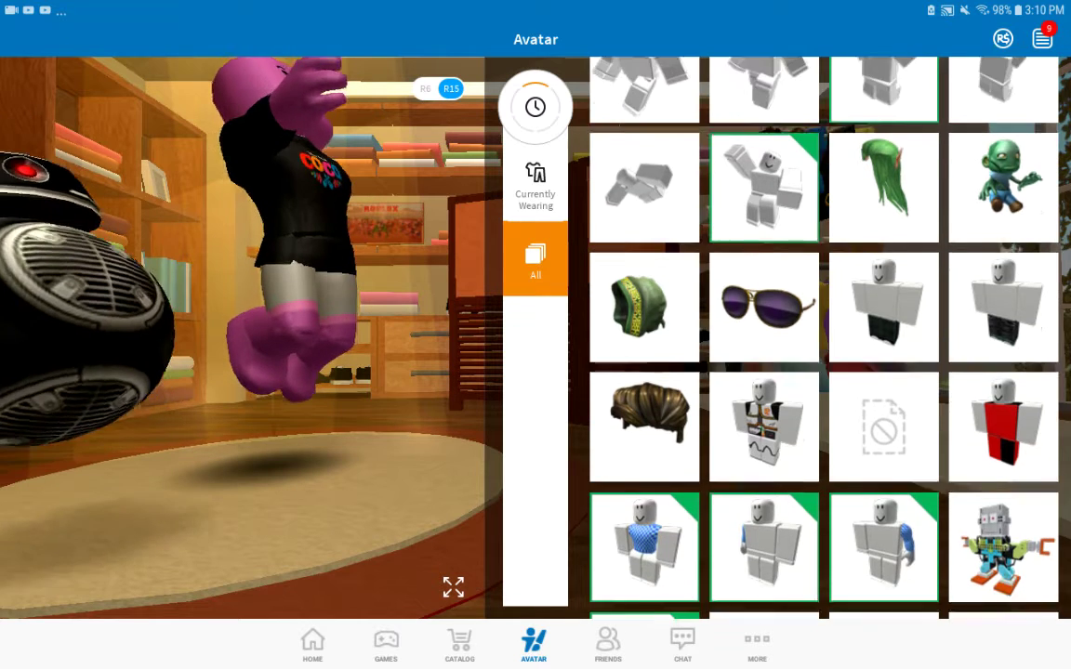
pyautogui.scroll(-3)
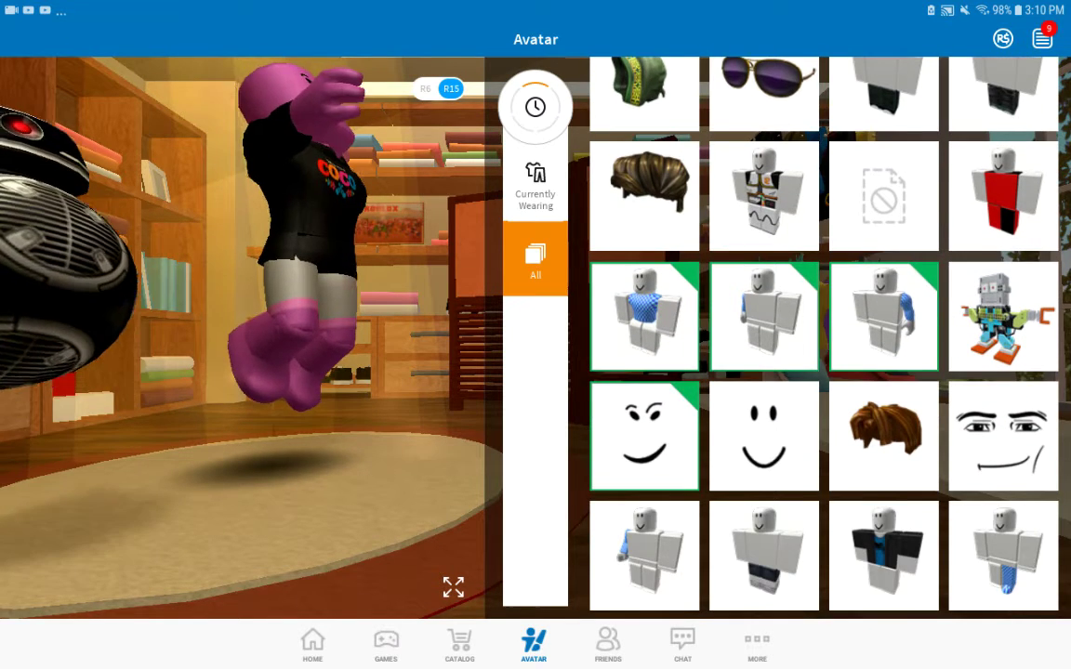
pyautogui.scroll(-3)
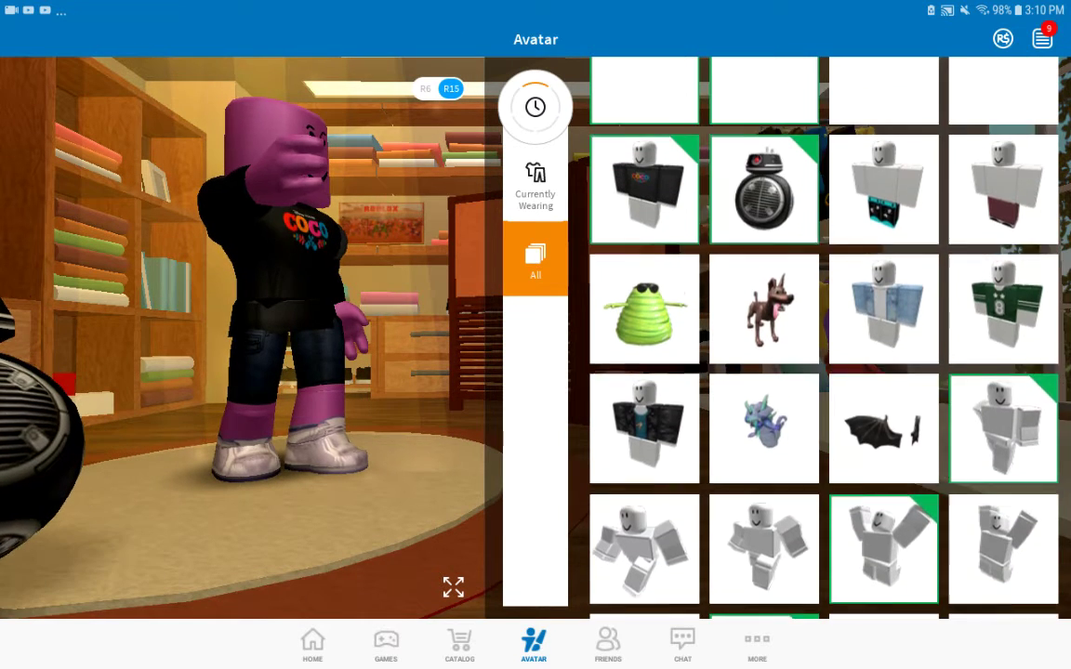
pyautogui.click(535, 258)
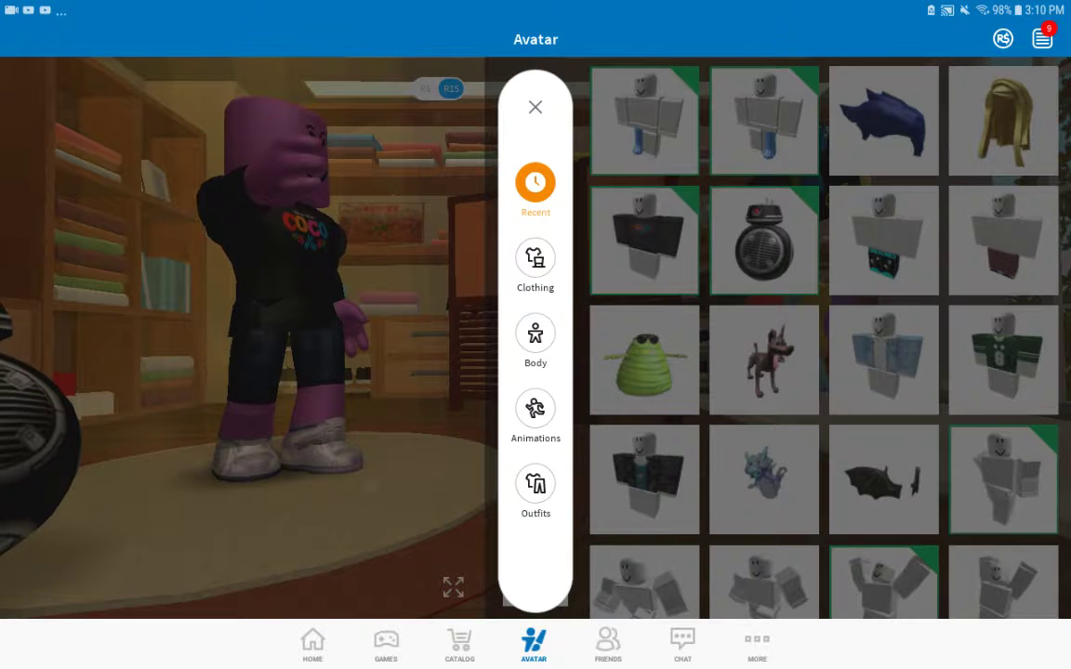
# Change the avatar's skin tone from purple to the dark gray swatch.
pyautogui.click(535, 338)
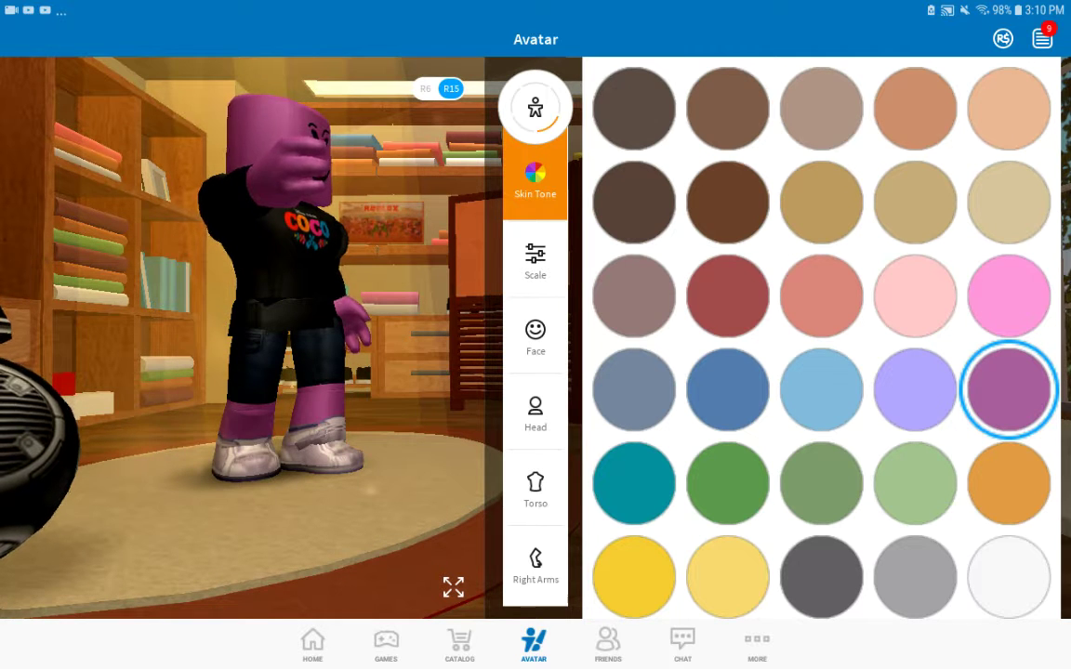
pyautogui.click(820, 577)
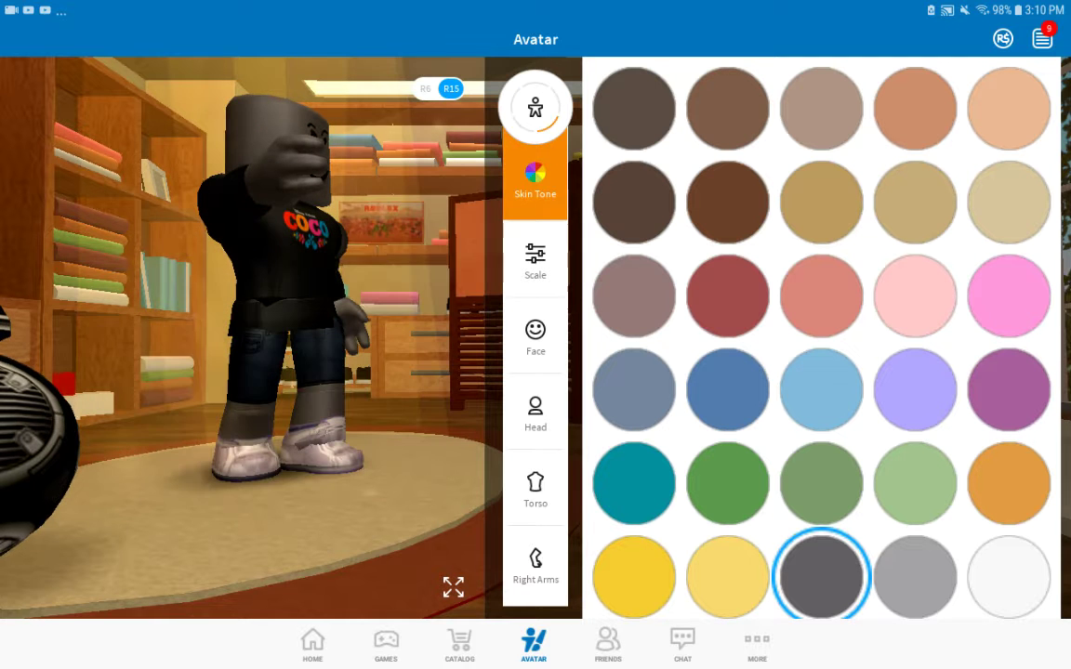
pyautogui.click(535, 258)
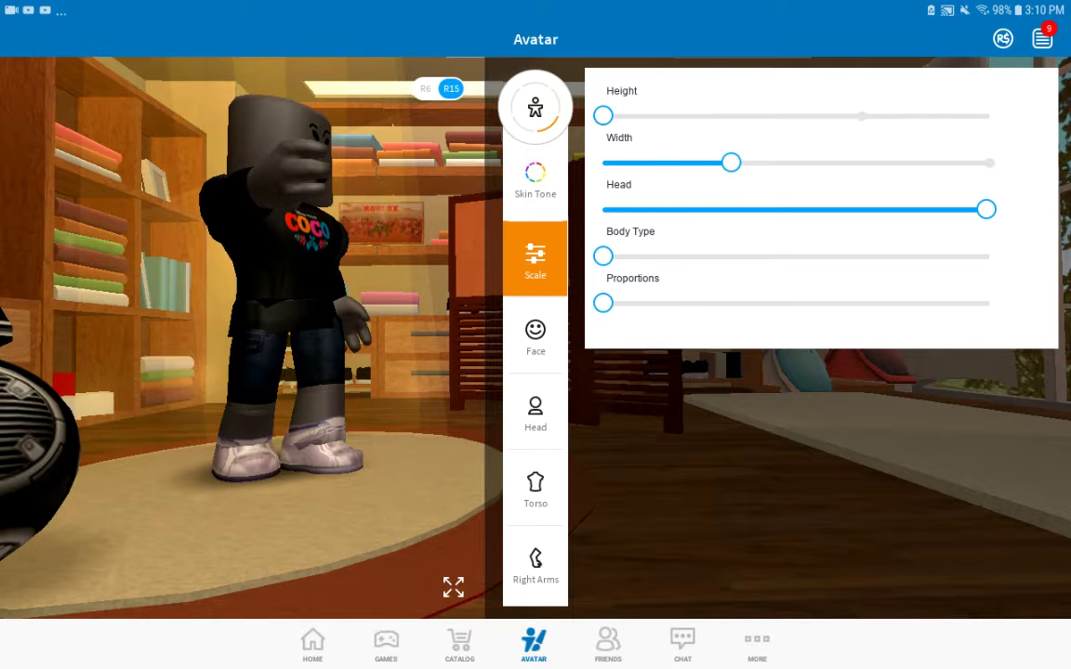
# Narrow the body width and shrink the head to about 60%.
pyautogui.moveTo(731, 162); pyautogui.dragTo(655, 163)
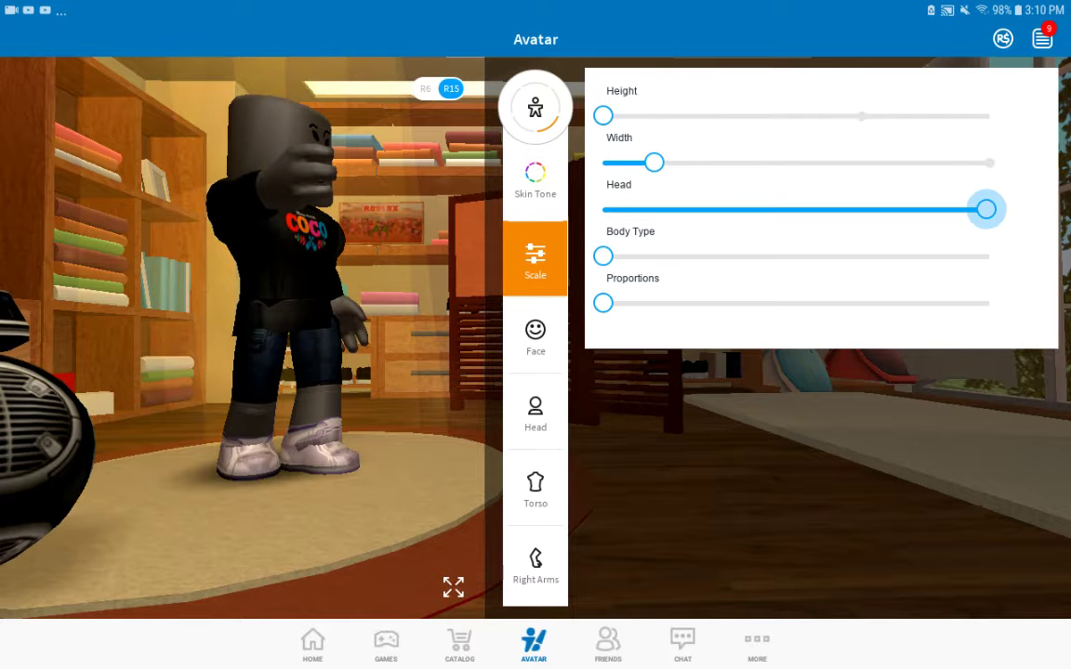
pyautogui.moveTo(985, 210); pyautogui.dragTo(756, 209)
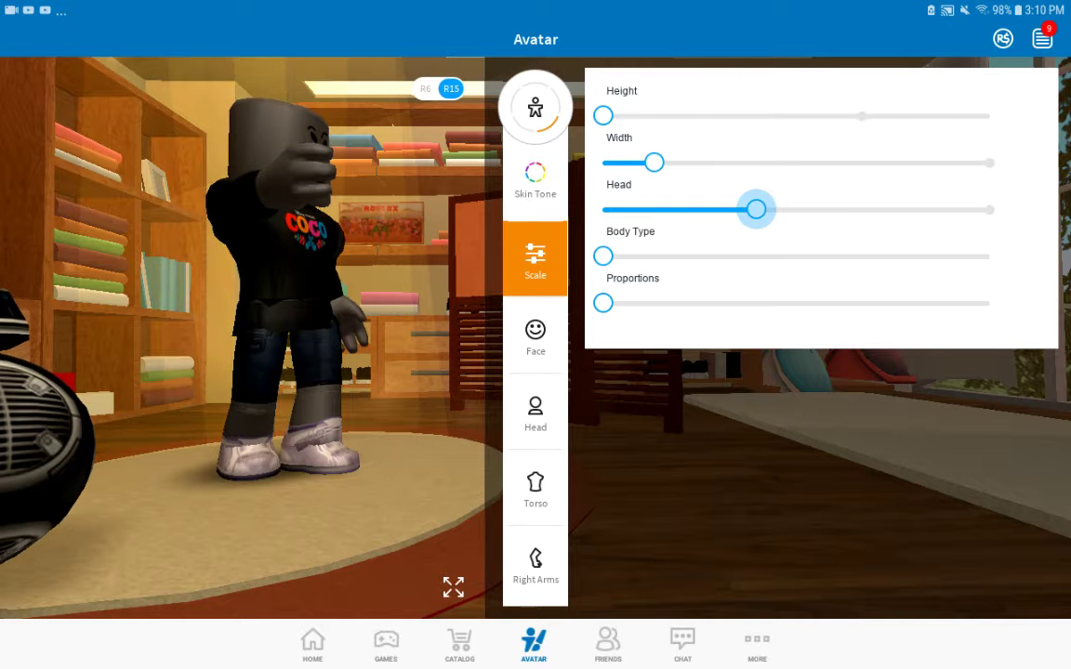
pyautogui.moveTo(755, 209); pyautogui.dragTo(832, 210)
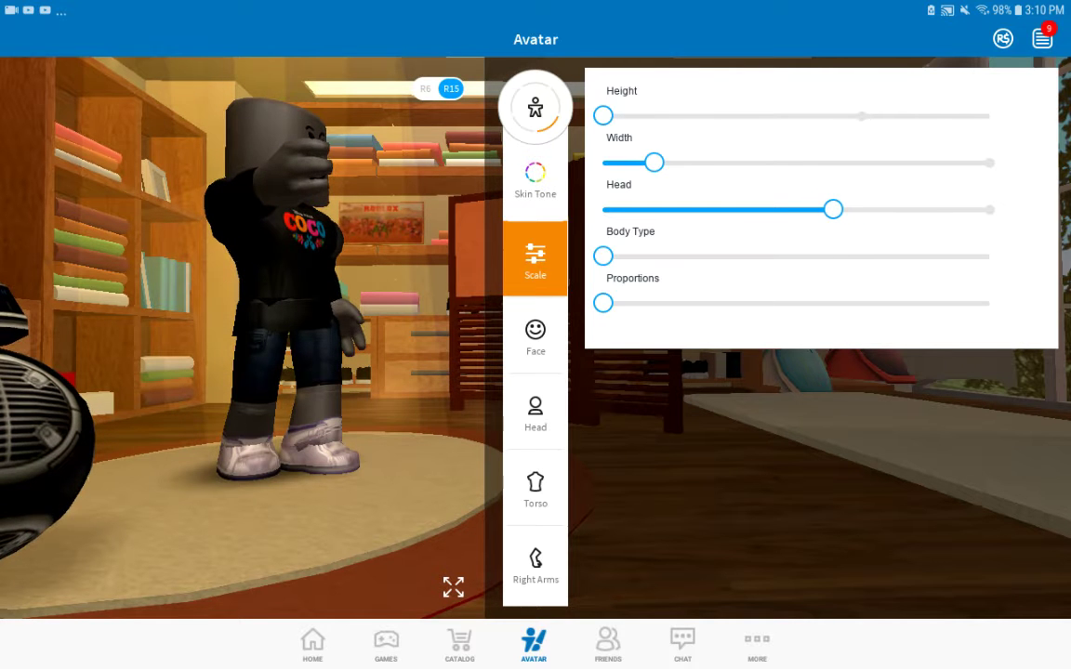
pyautogui.click(536, 334)
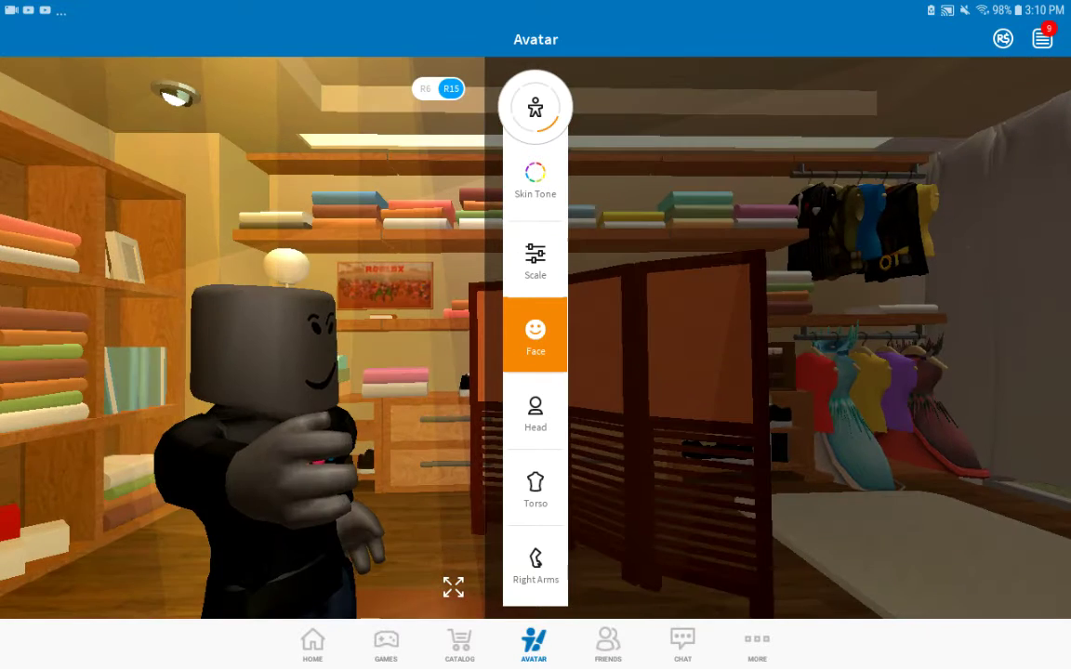
# Replace the cylinder head with the round head shape.
pyautogui.click(535, 334)
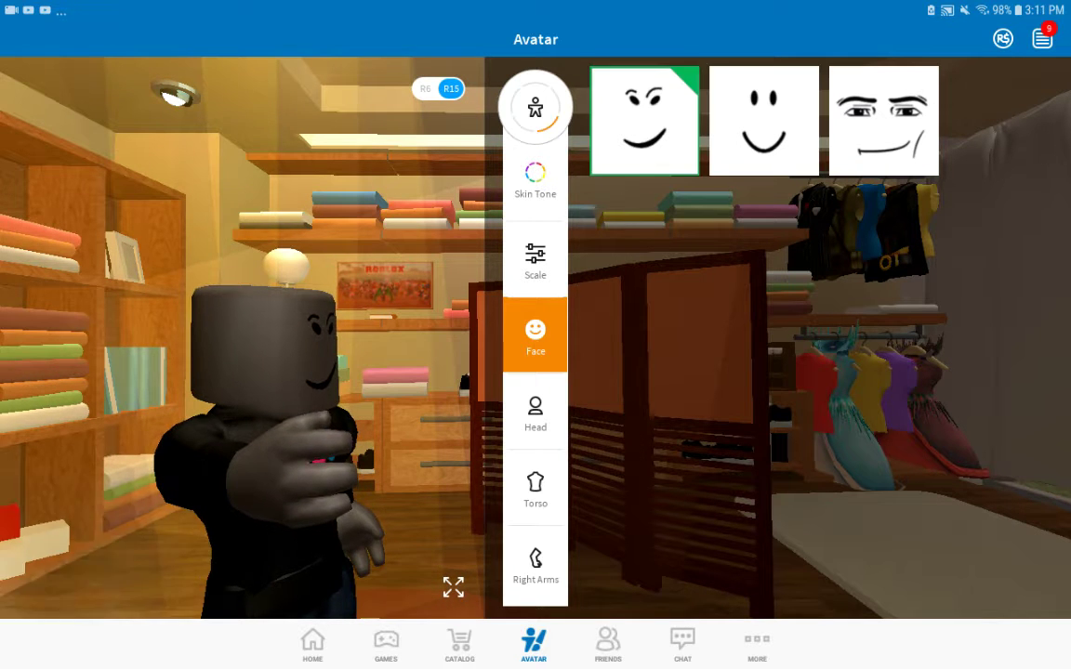
pyautogui.click(535, 411)
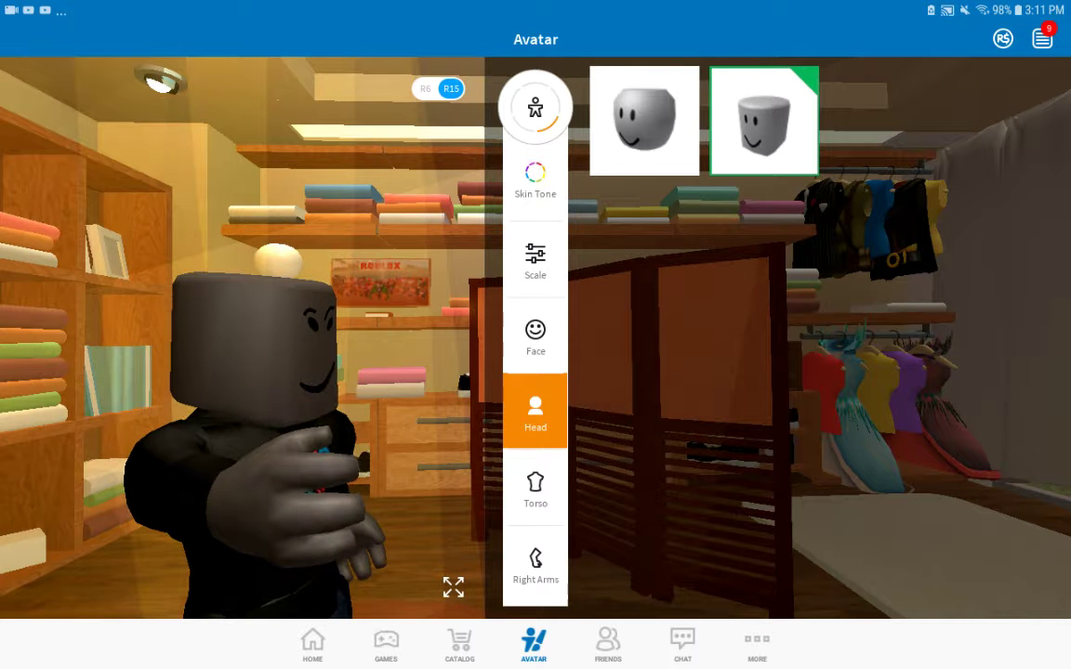
pyautogui.click(643, 121)
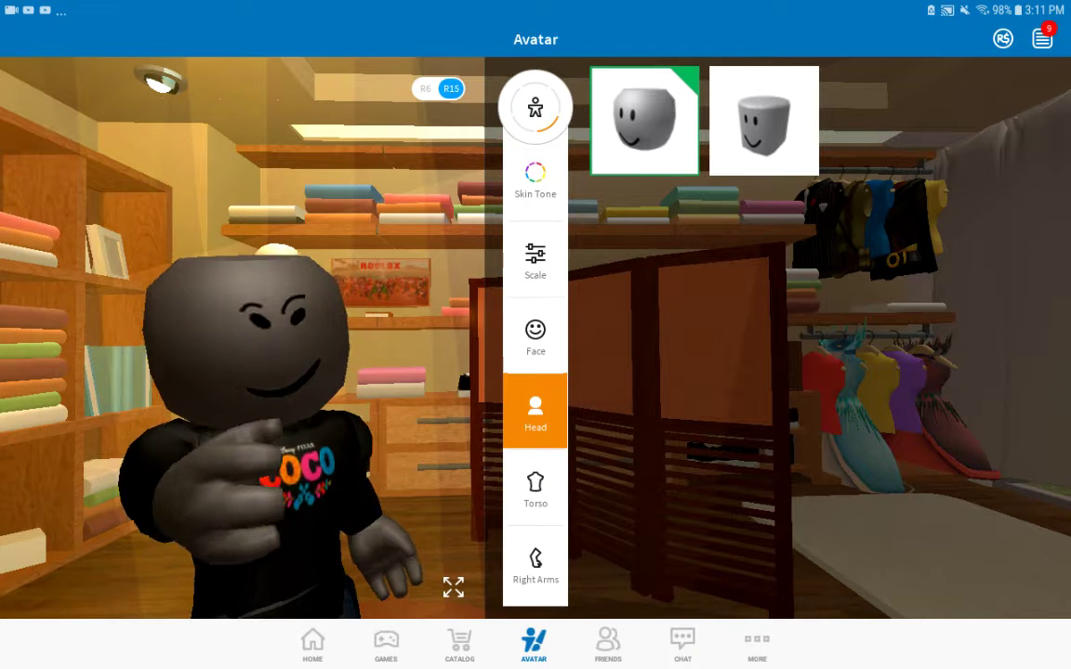
# Check saved Outfits and recently used items, then go to the item catalog.
pyautogui.click(534, 106)
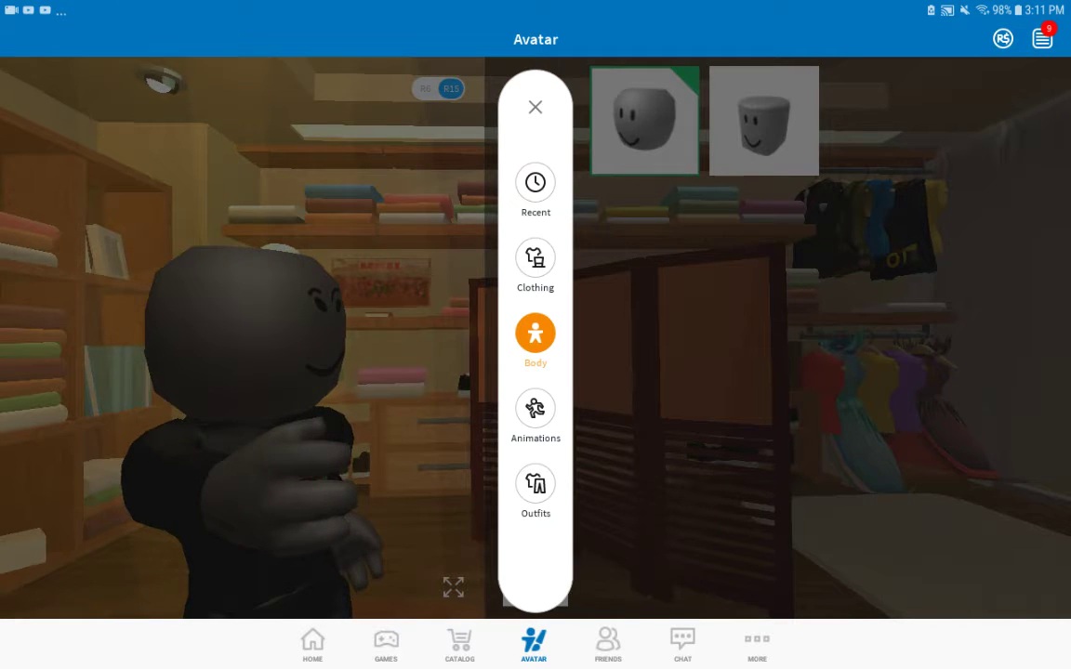
pyautogui.click(535, 491)
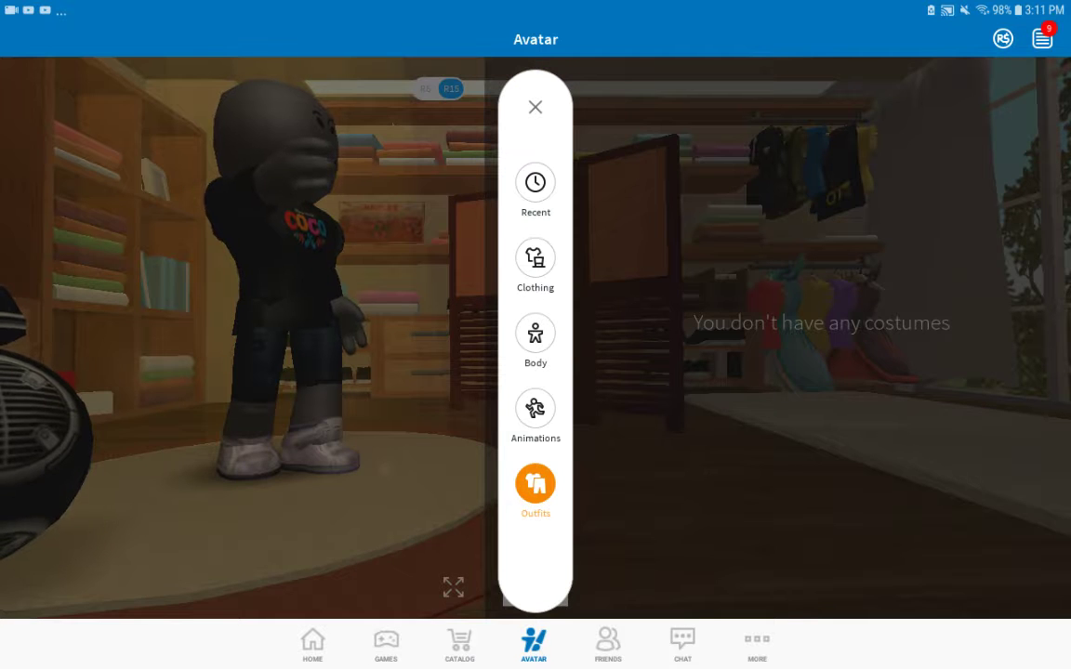
pyautogui.click(534, 259)
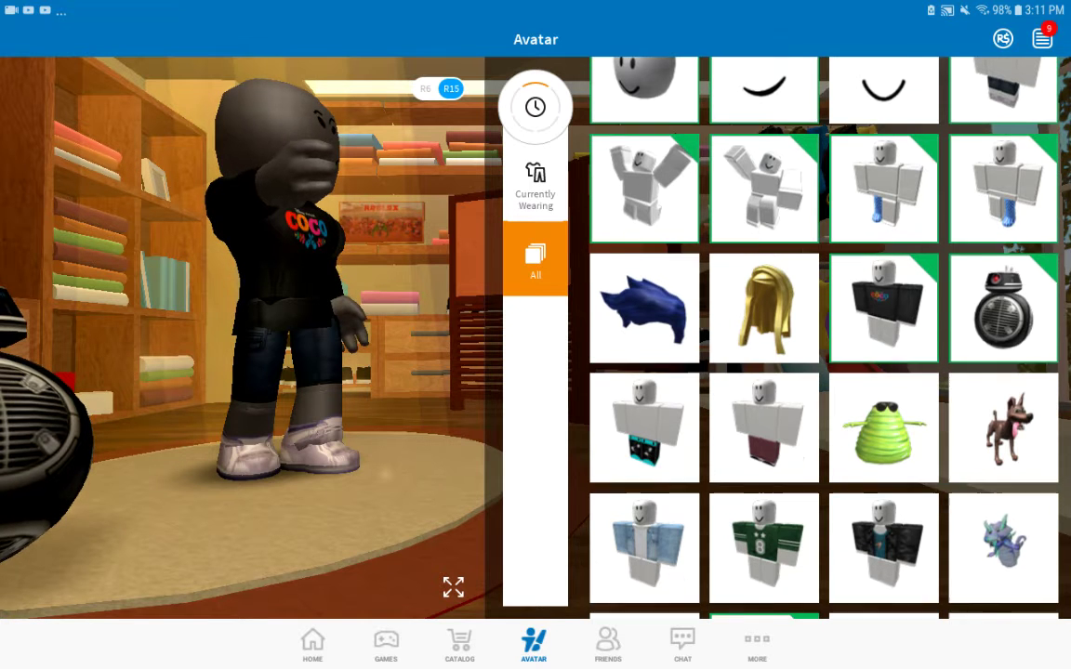
pyautogui.scroll(-3)
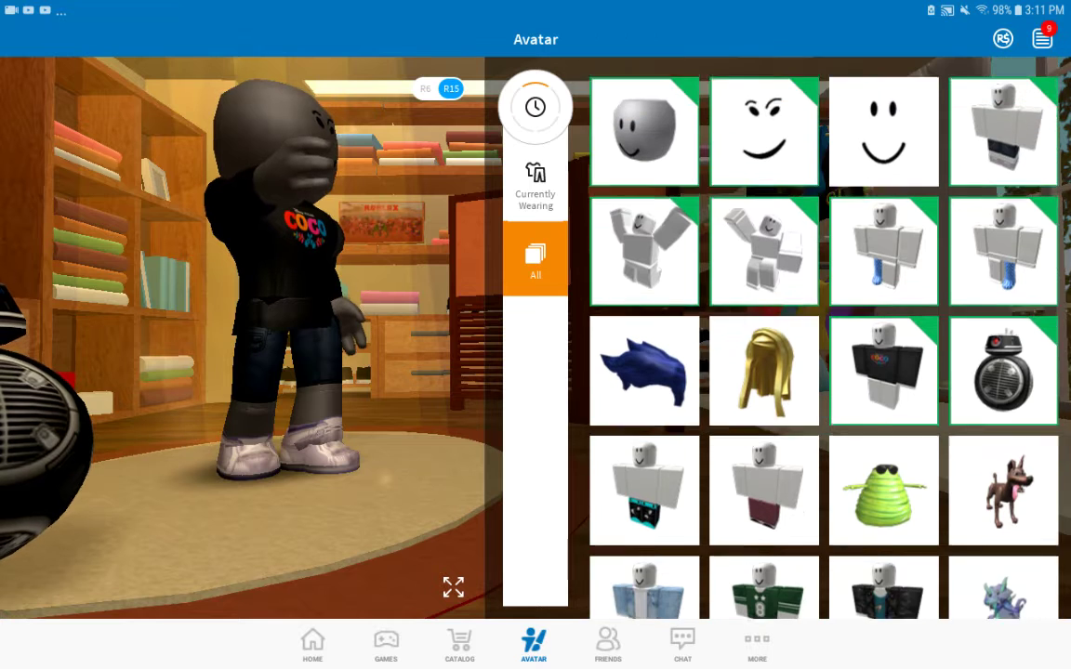
pyautogui.click(459, 644)
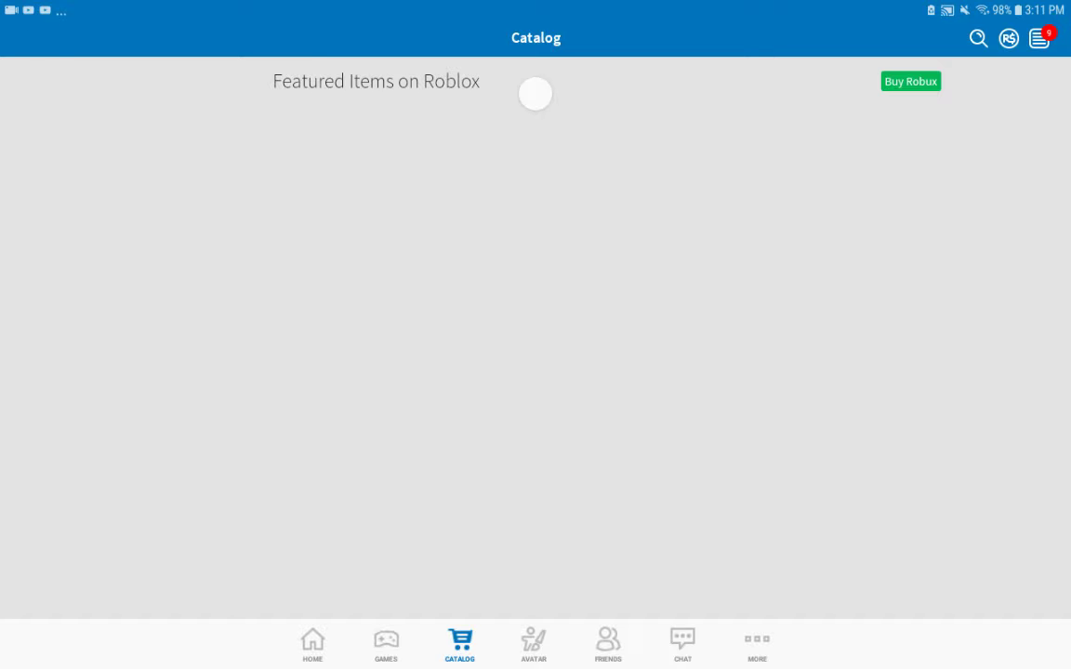
# Search the catalog for 'black pants'.
pyautogui.click(976, 38)
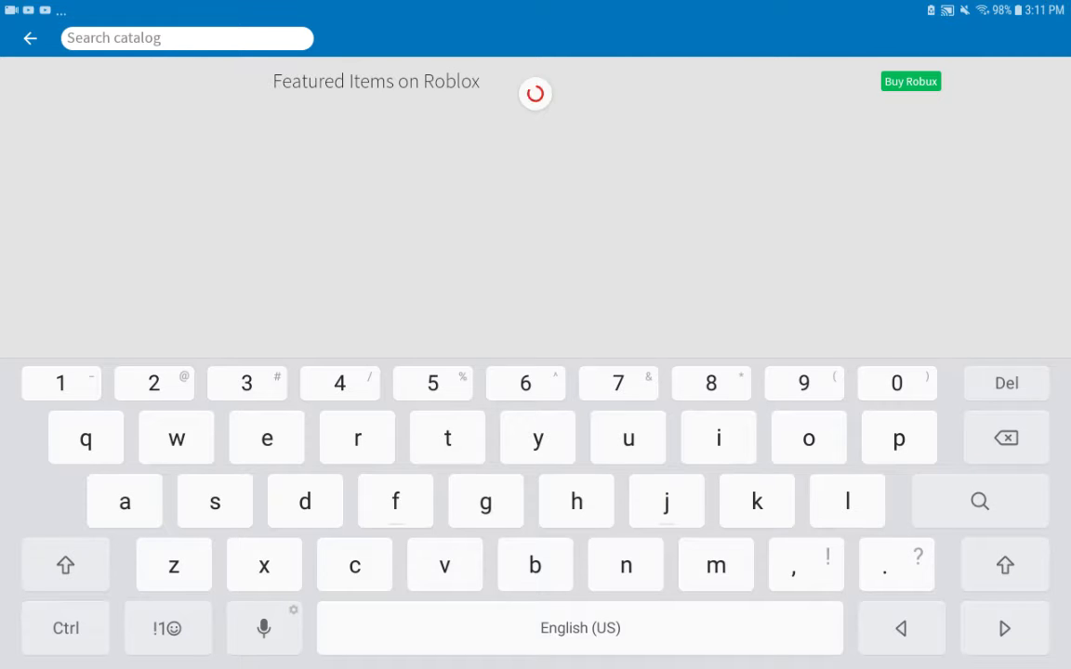
pyautogui.write('b')
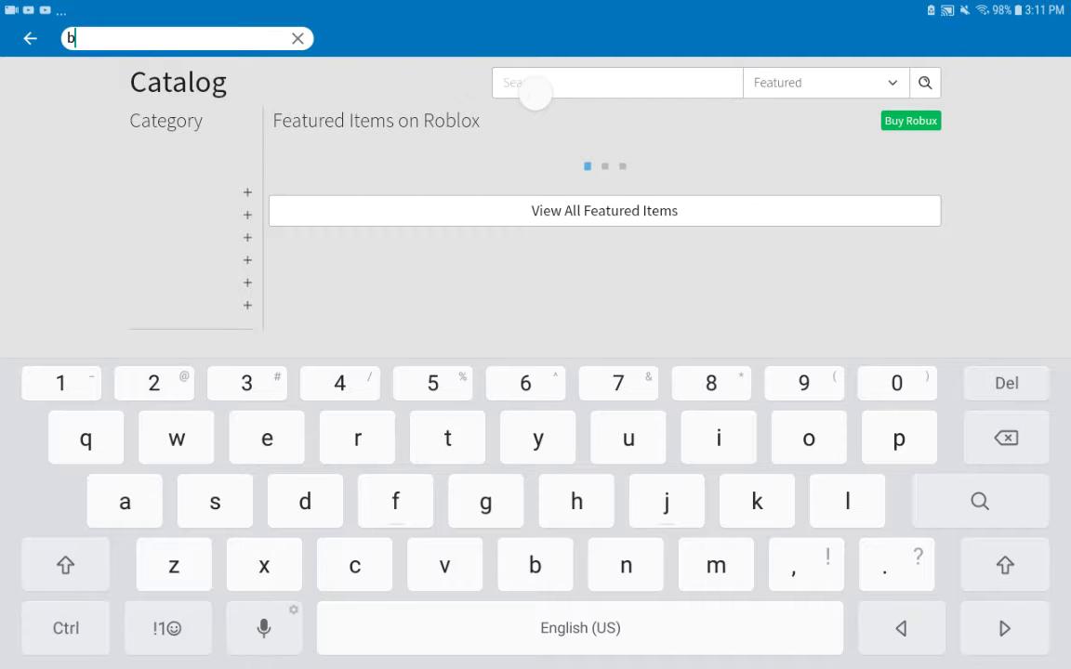
pyautogui.write('lack')
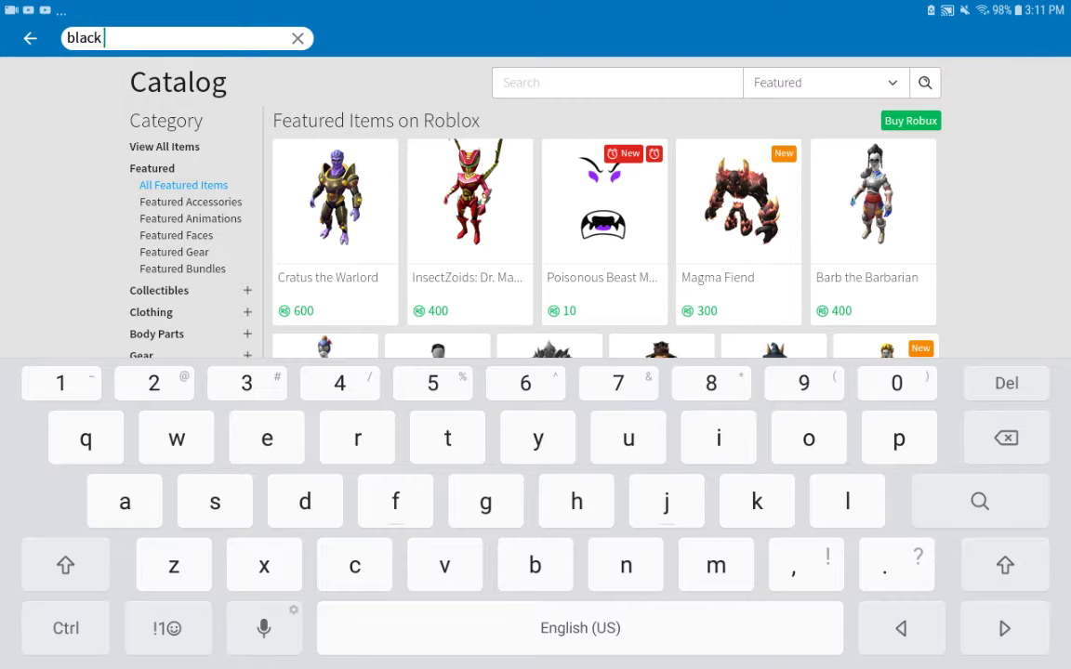
pyautogui.write('pants')
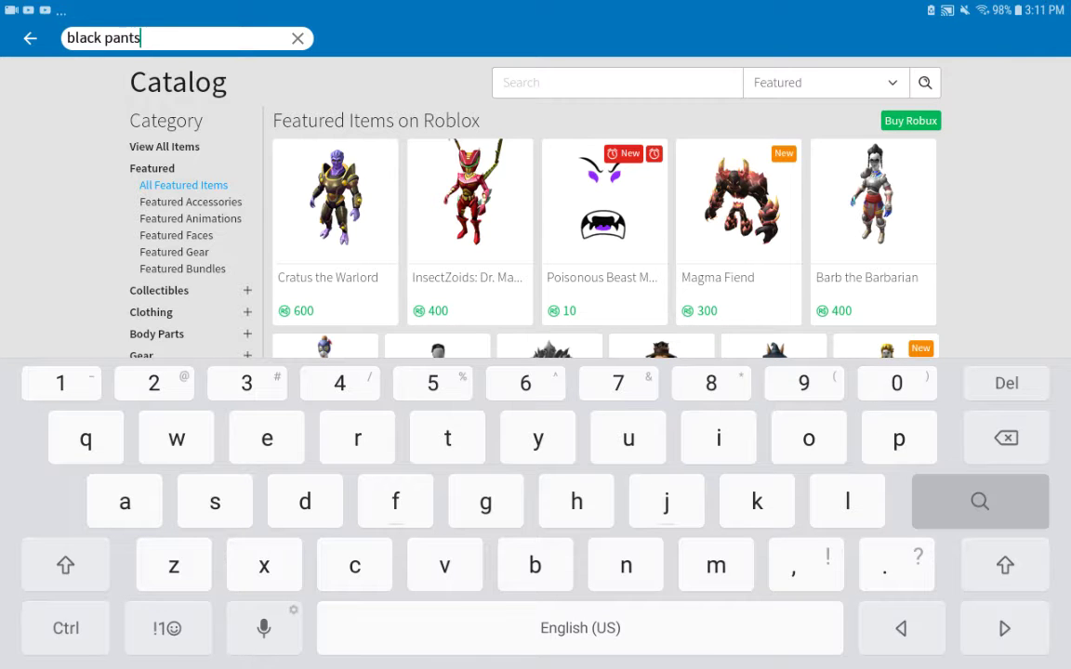
pyautogui.click(979, 501)
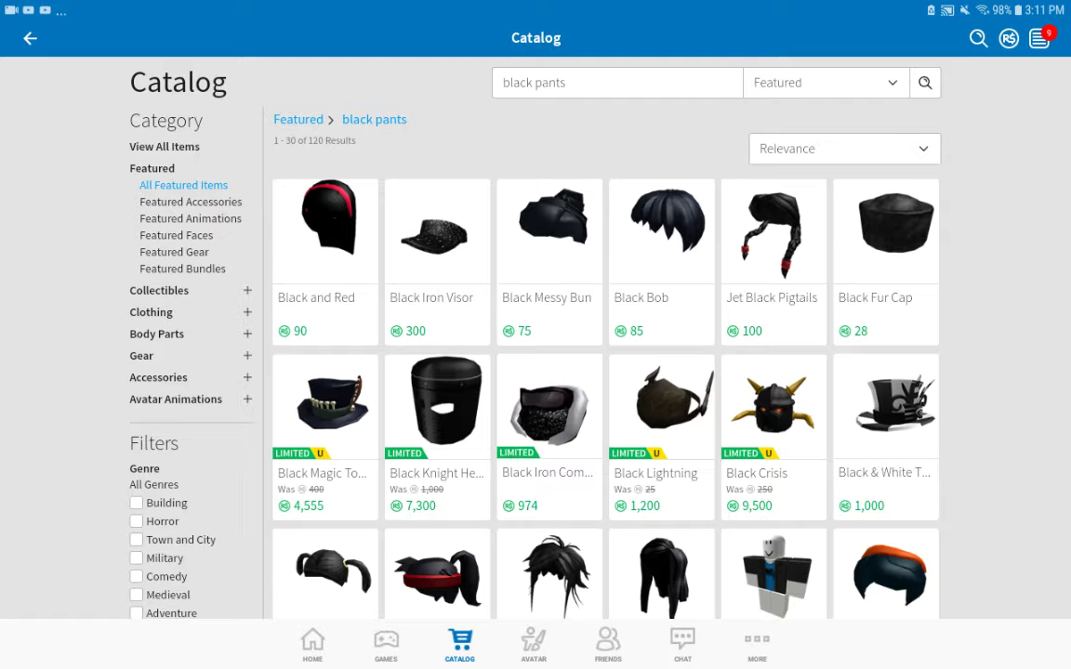
# Browse the black pants results through to the last of four pages.
pyautogui.scroll(-3)
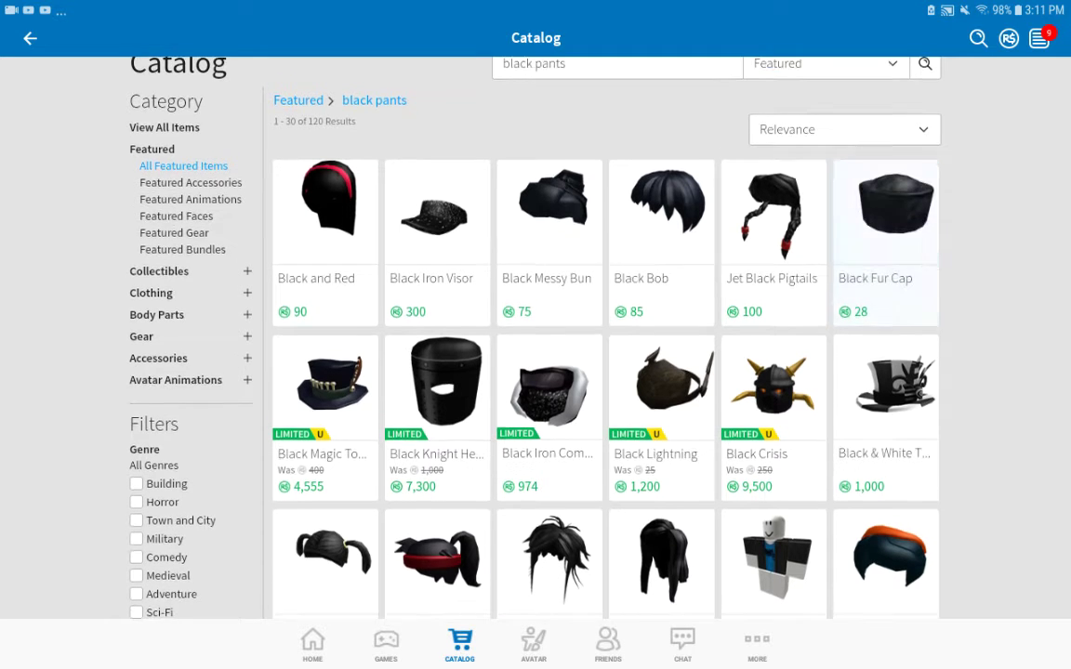
pyautogui.scroll(-3)
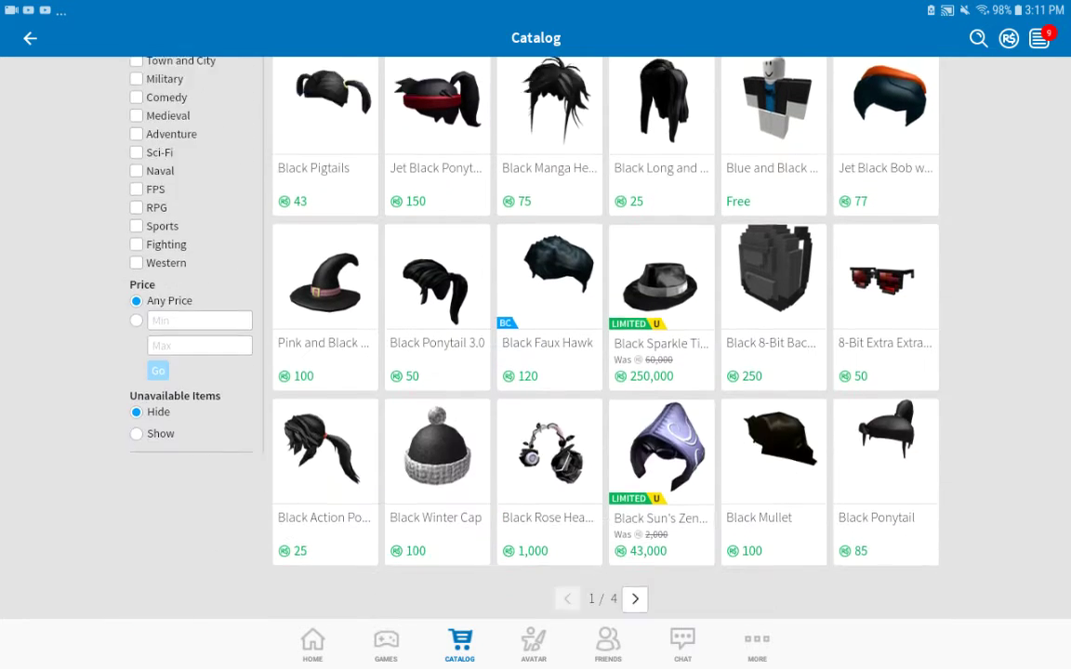
pyautogui.click(635, 599)
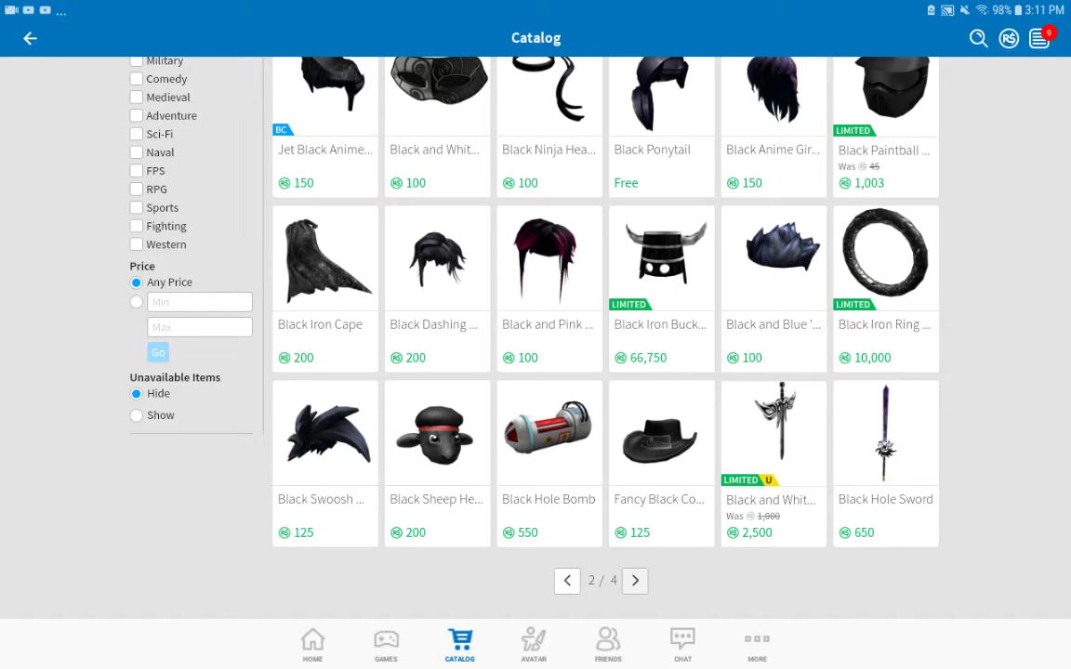
pyautogui.click(635, 580)
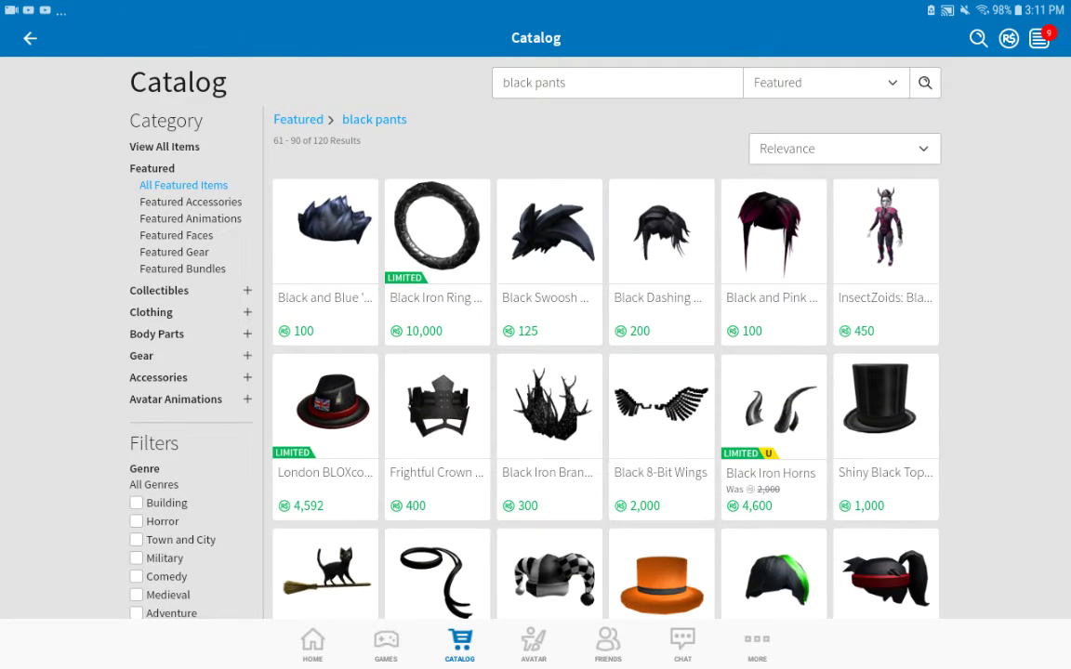
pyautogui.scroll(-3)
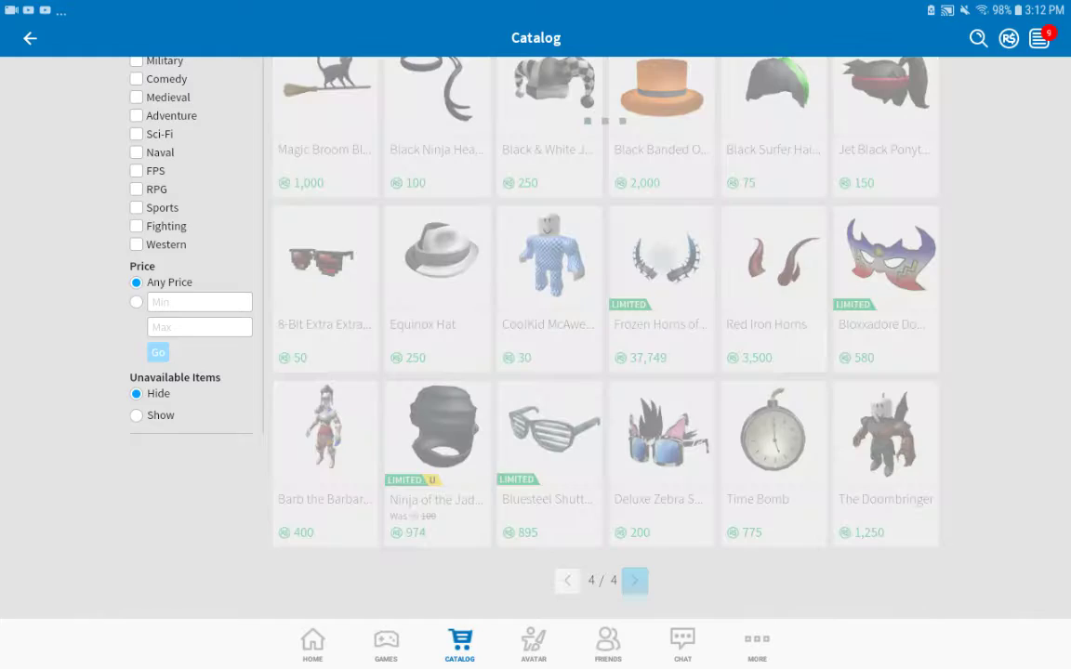
pyautogui.scroll(-3)
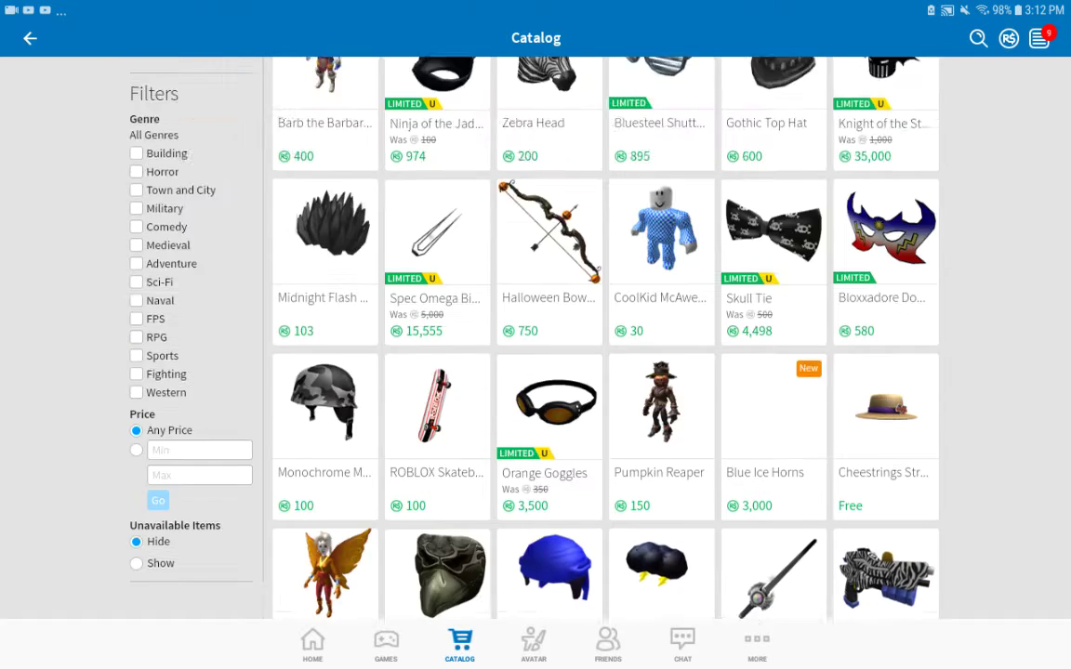
pyautogui.scroll(-3)
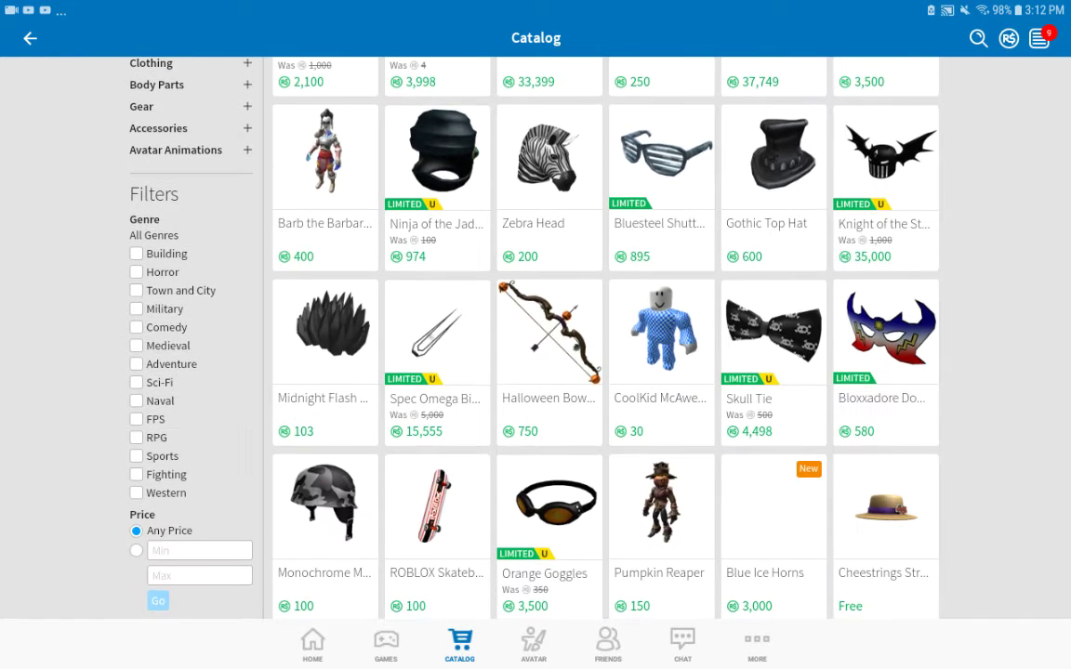
pyautogui.scroll(-3)
pyautogui.write('1')
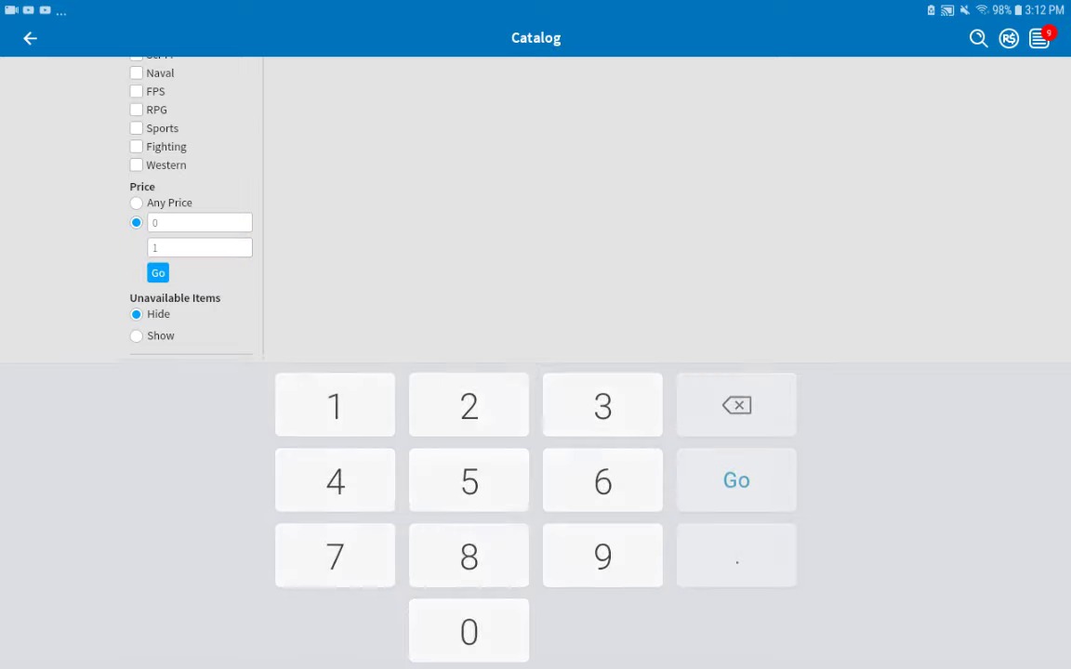
# Filter the black pants results to price 0 to 1, leaving four free items.
pyautogui.click(735, 479)
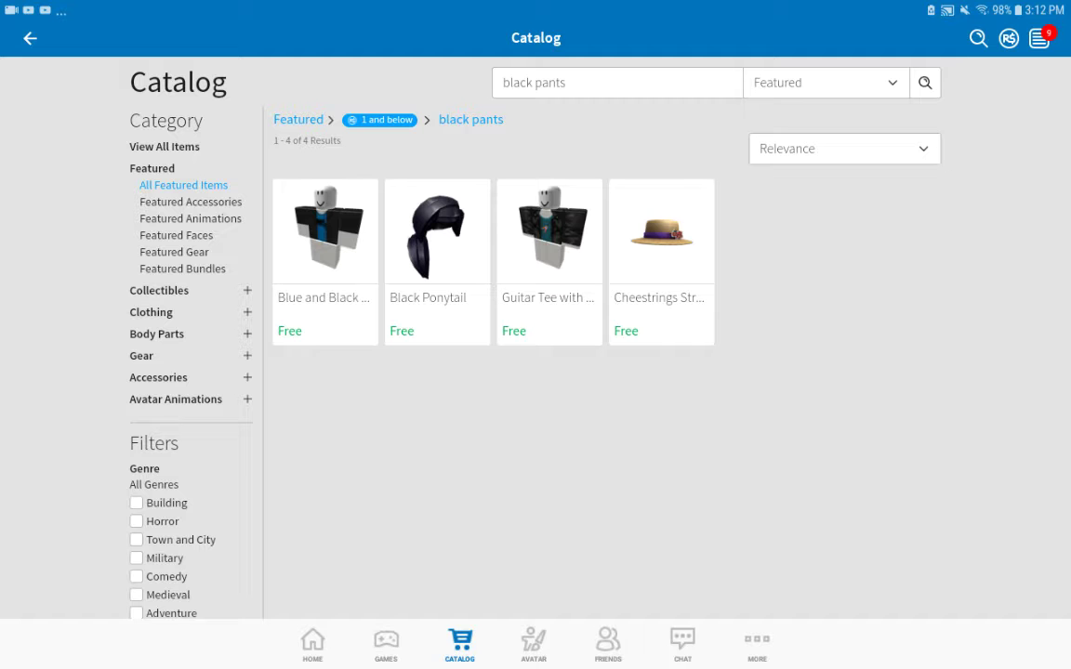
pyautogui.click(616, 82)
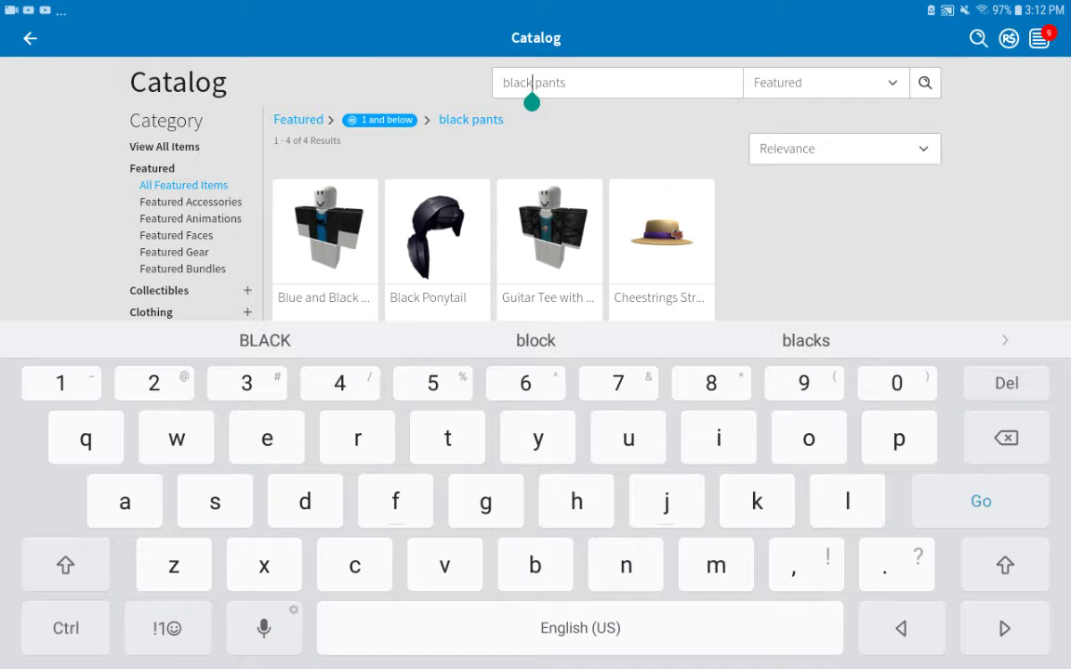
pyautogui.click(1006, 438)
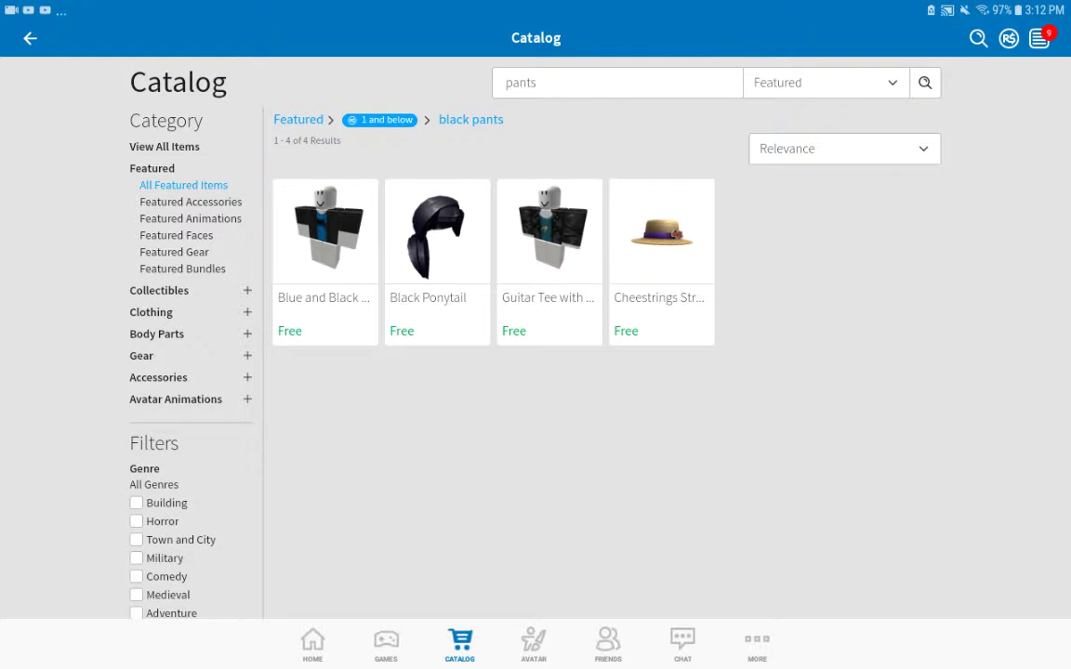
# Switch to the Avatar tab showing all owned items beside the avatar.
pyautogui.click(533, 644)
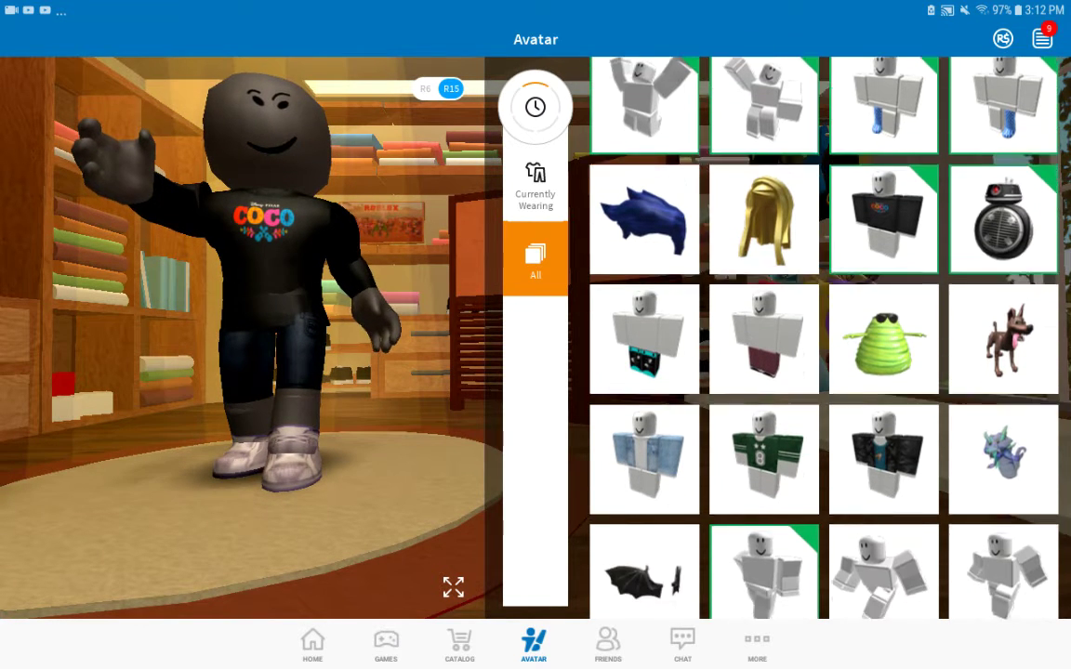
pyautogui.scroll(-3)
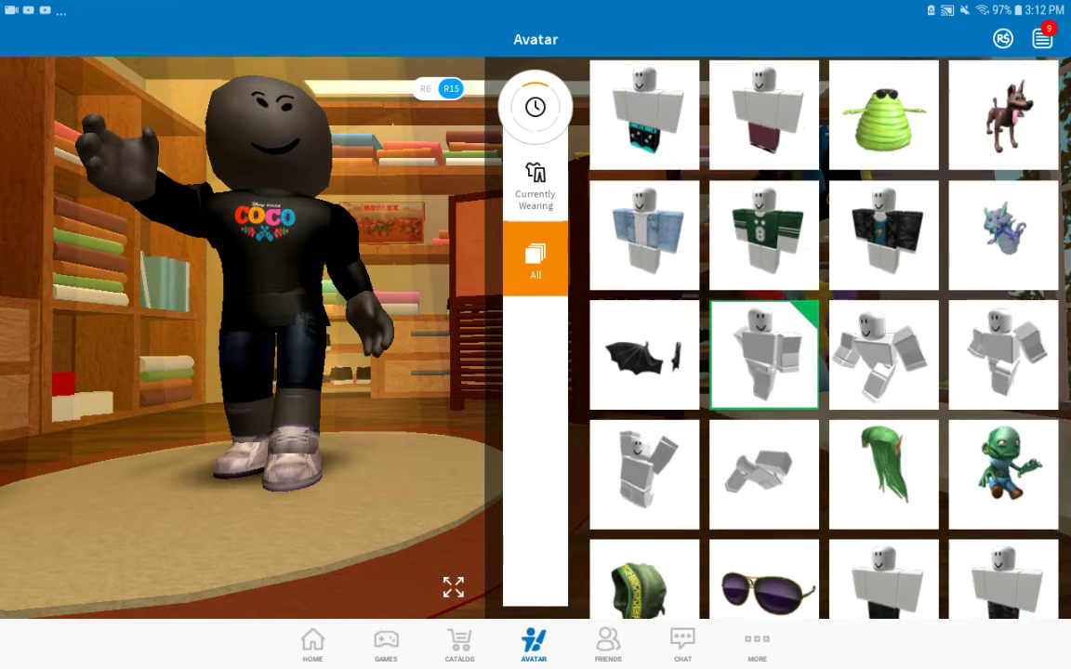
pyautogui.scroll(-3)
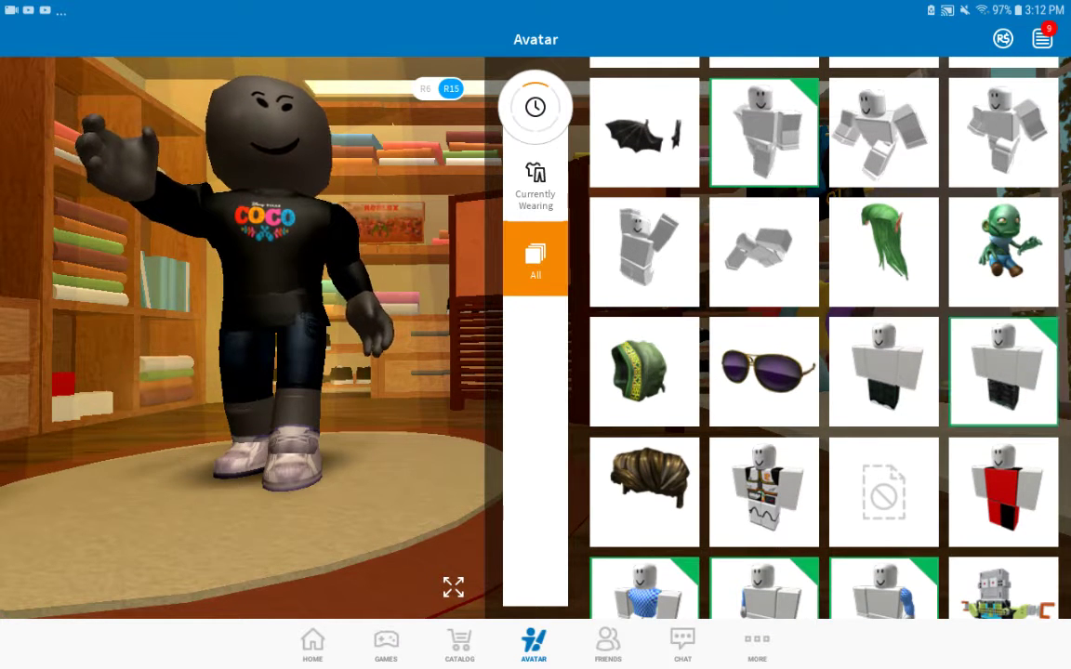
pyautogui.click(884, 372)
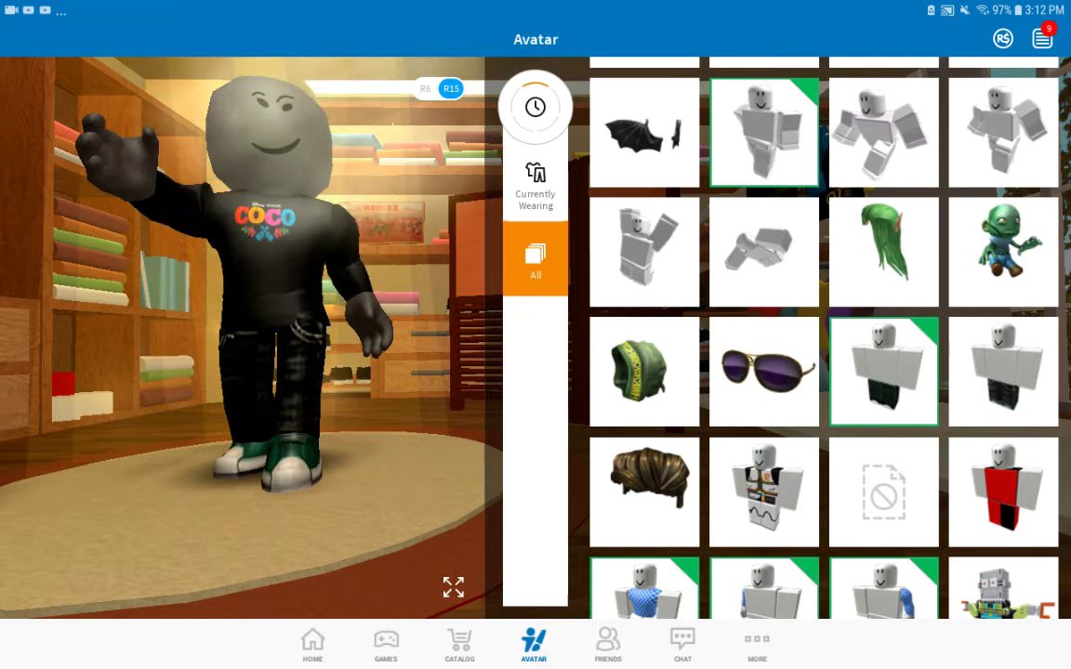
pyautogui.scroll(-3)
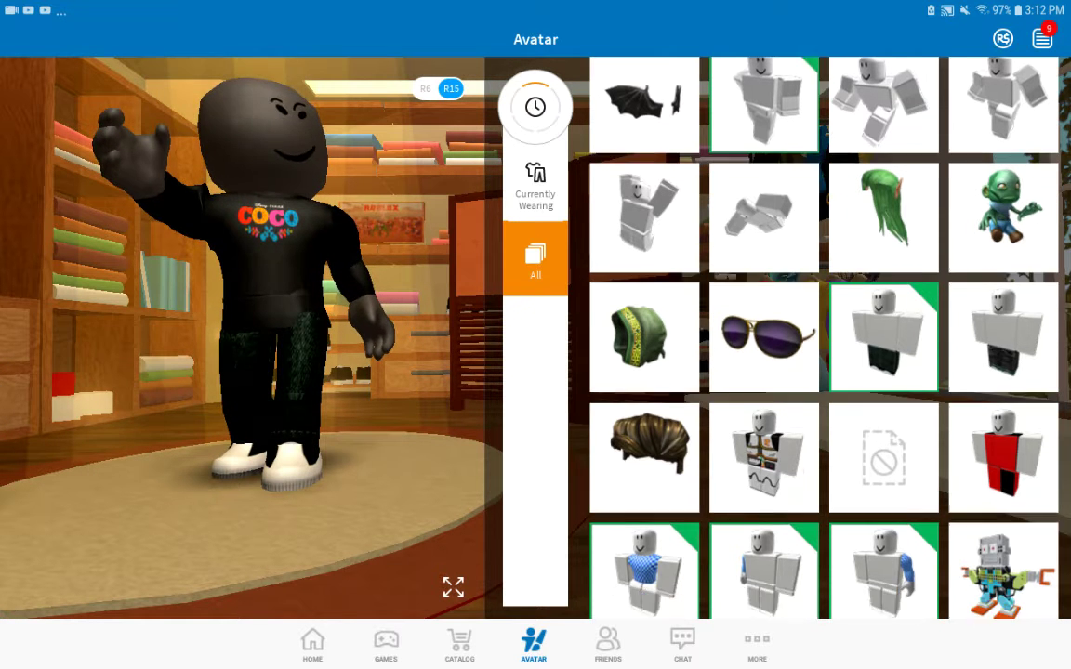
pyautogui.scroll(-3)
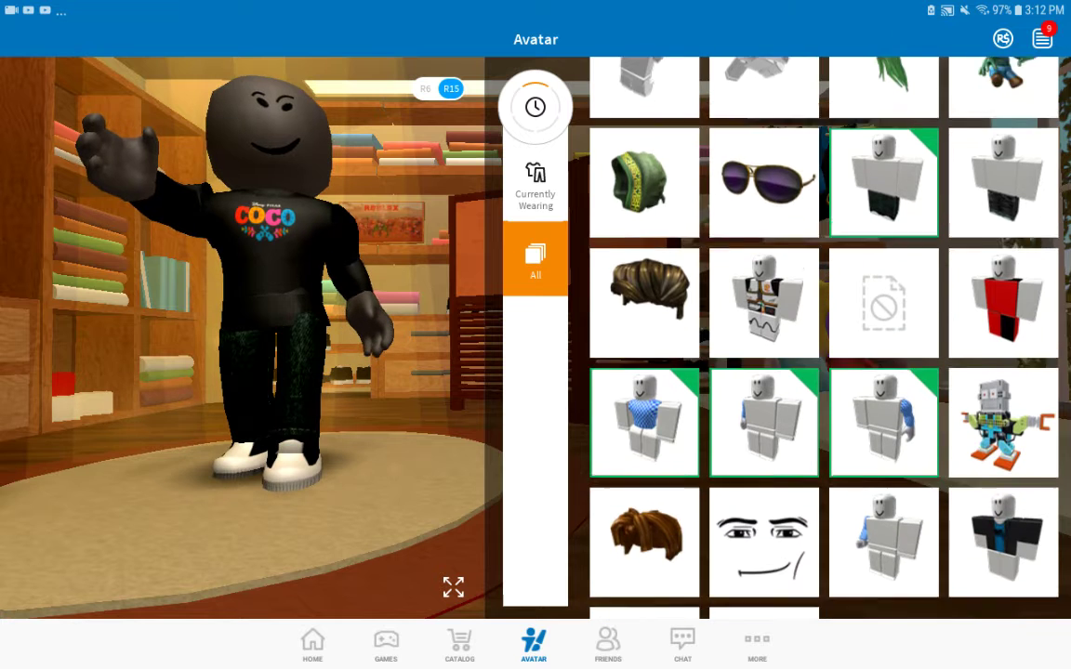
pyautogui.scroll(-3)
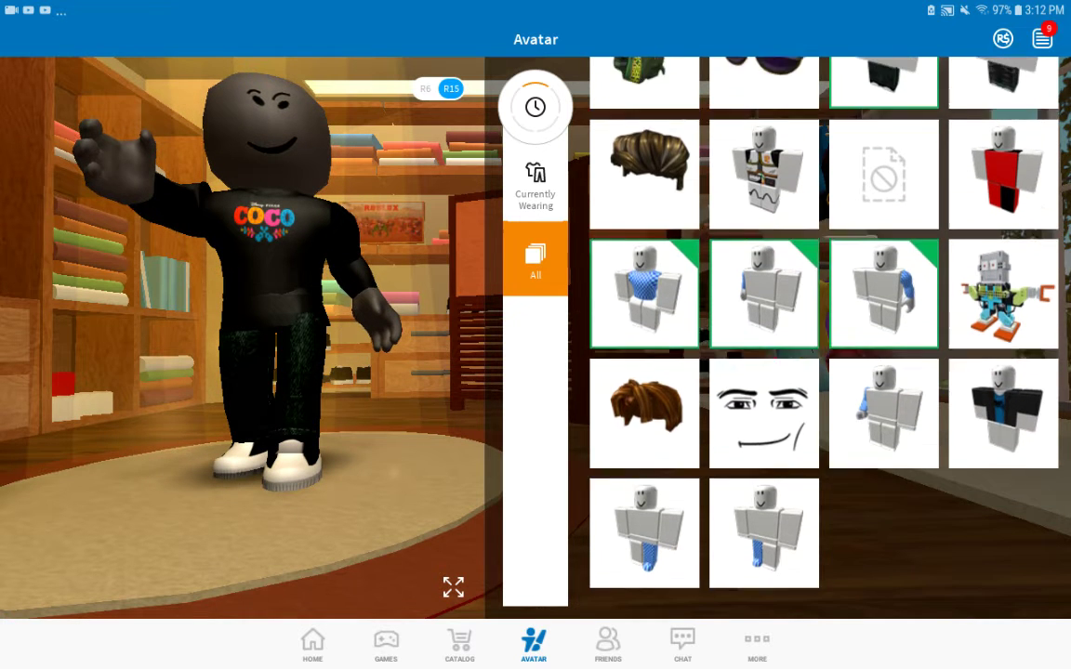
pyautogui.scroll(-3)
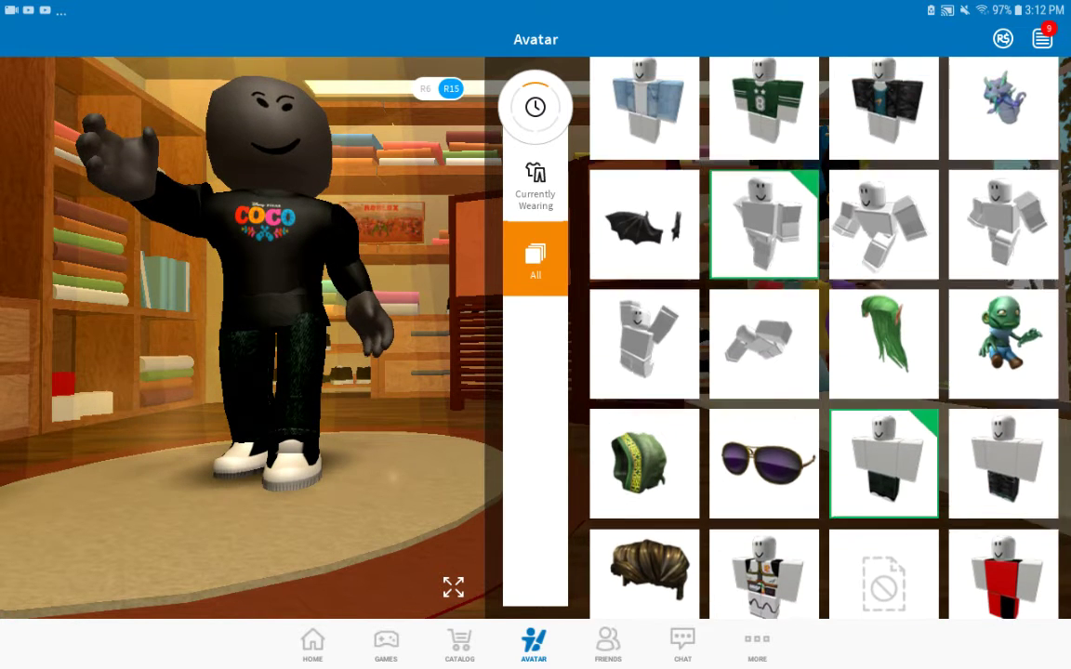
pyautogui.scroll(-3)
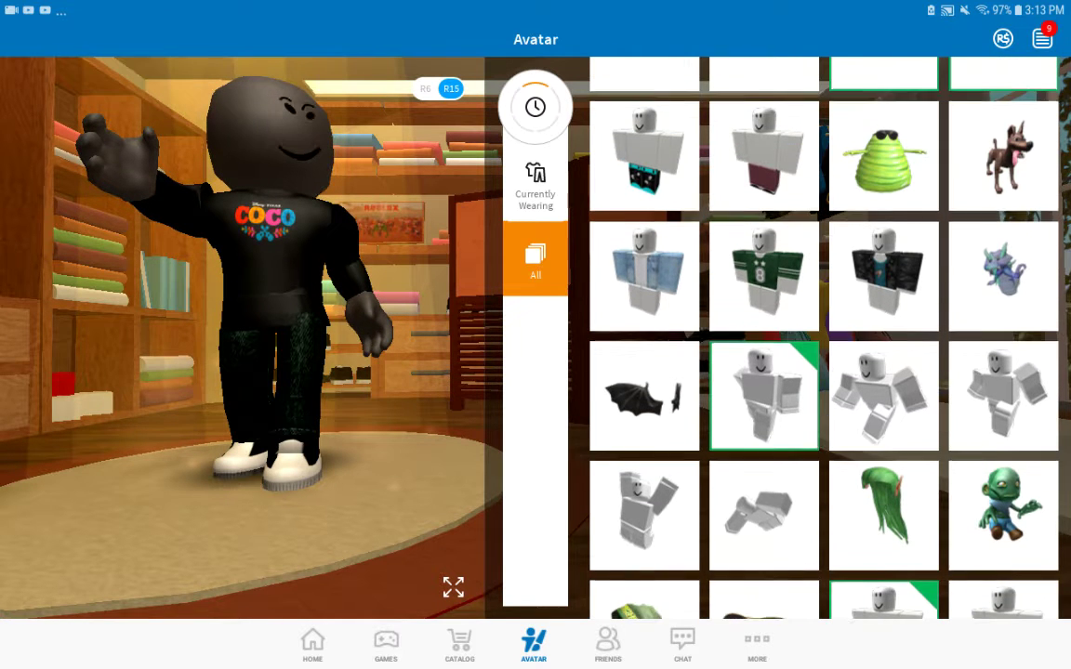
pyautogui.scroll(-3)
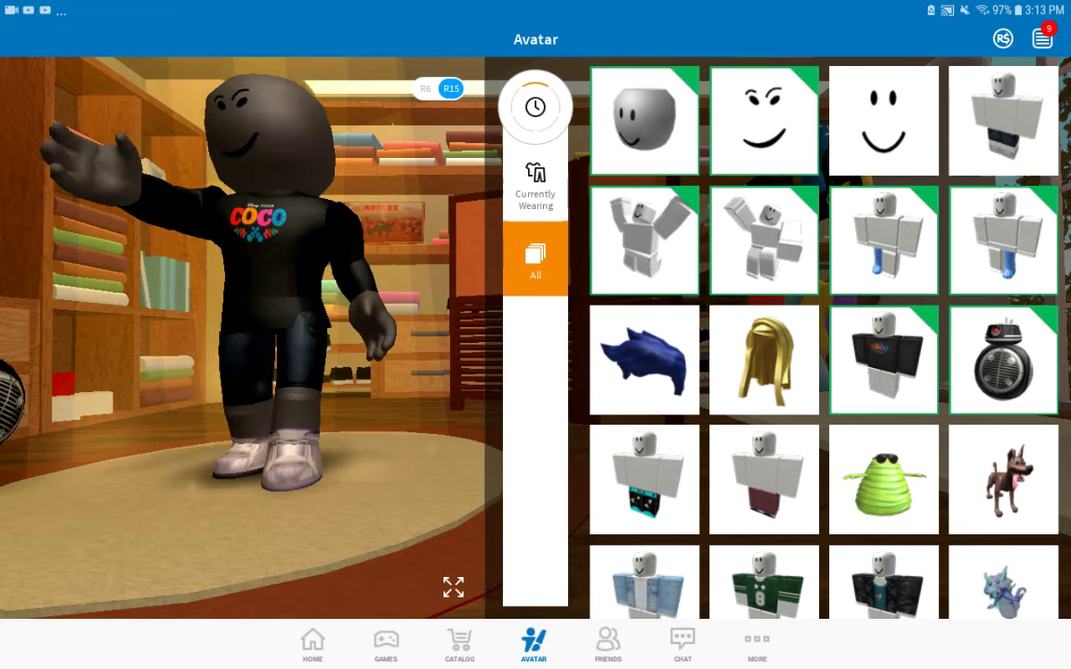
# Review Currently Wearing versus full inventory, then open body part choices.
pyautogui.click(535, 177)
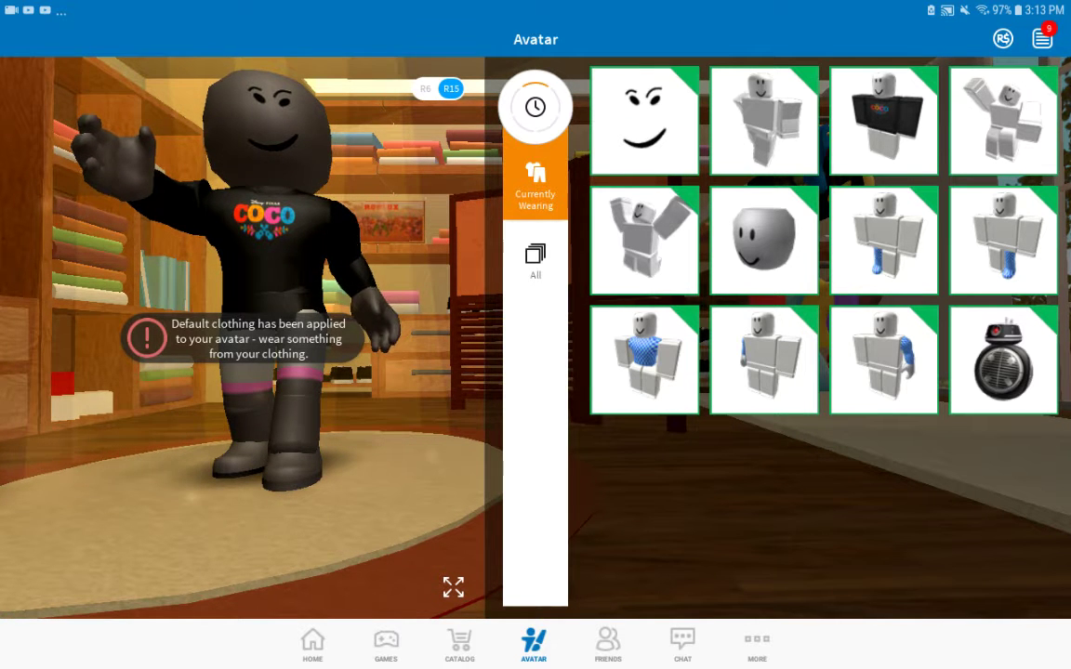
pyautogui.click(534, 260)
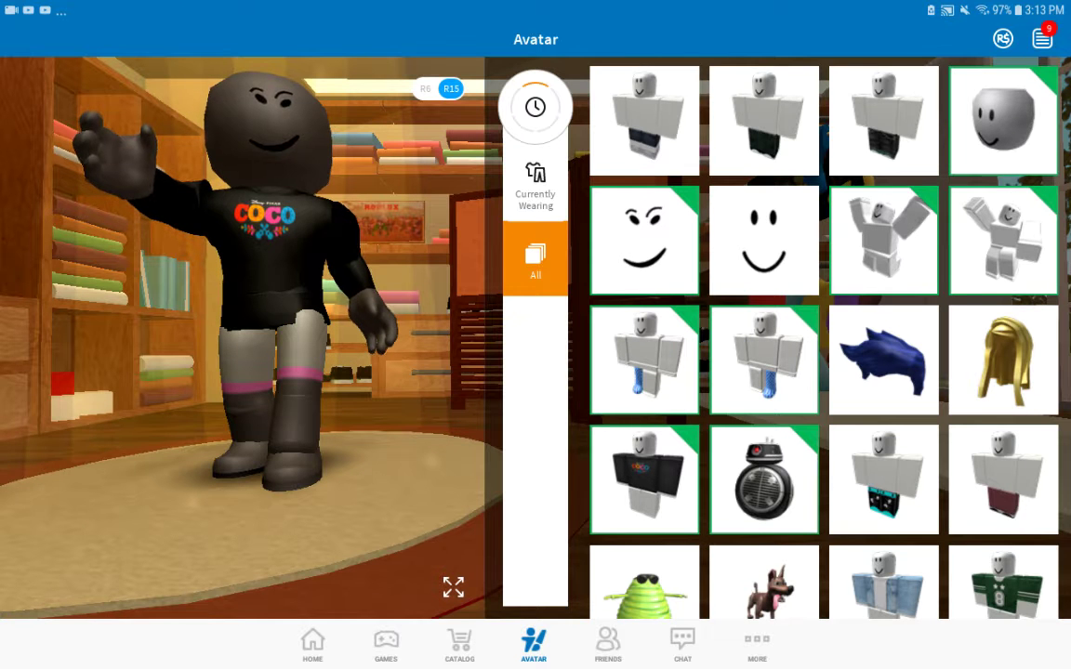
pyautogui.scroll(-3)
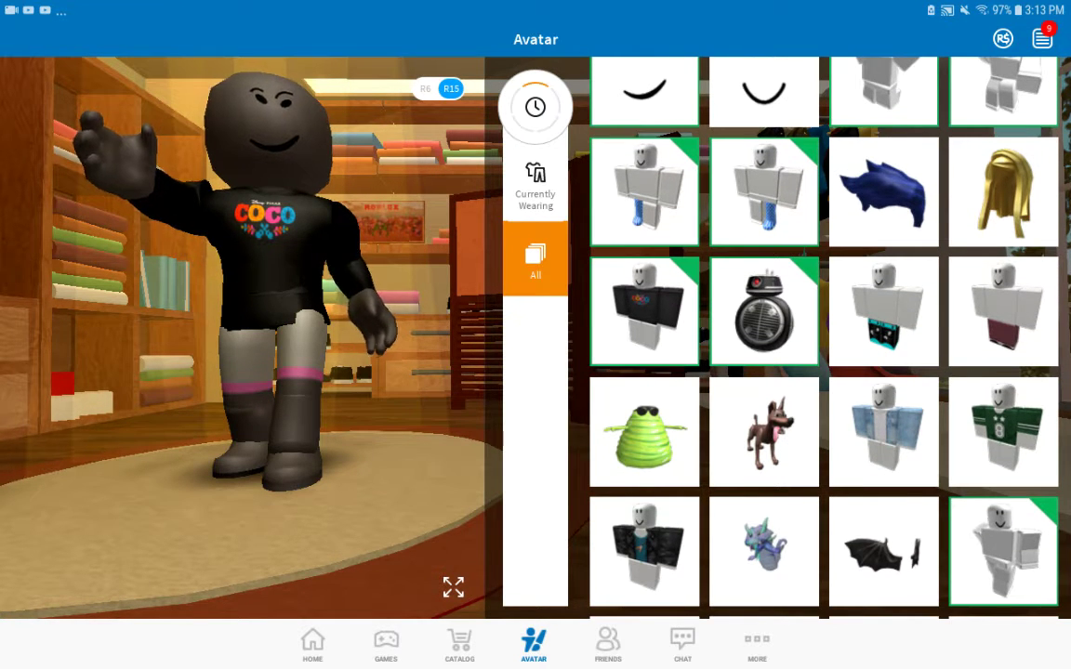
pyautogui.click(534, 176)
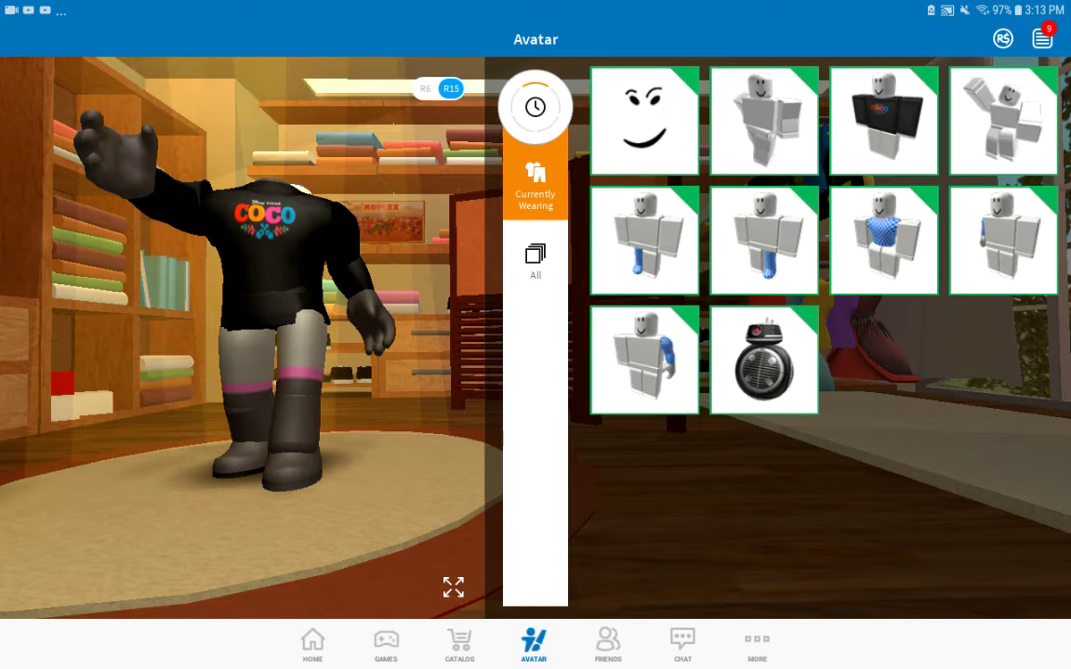
pyautogui.click(536, 261)
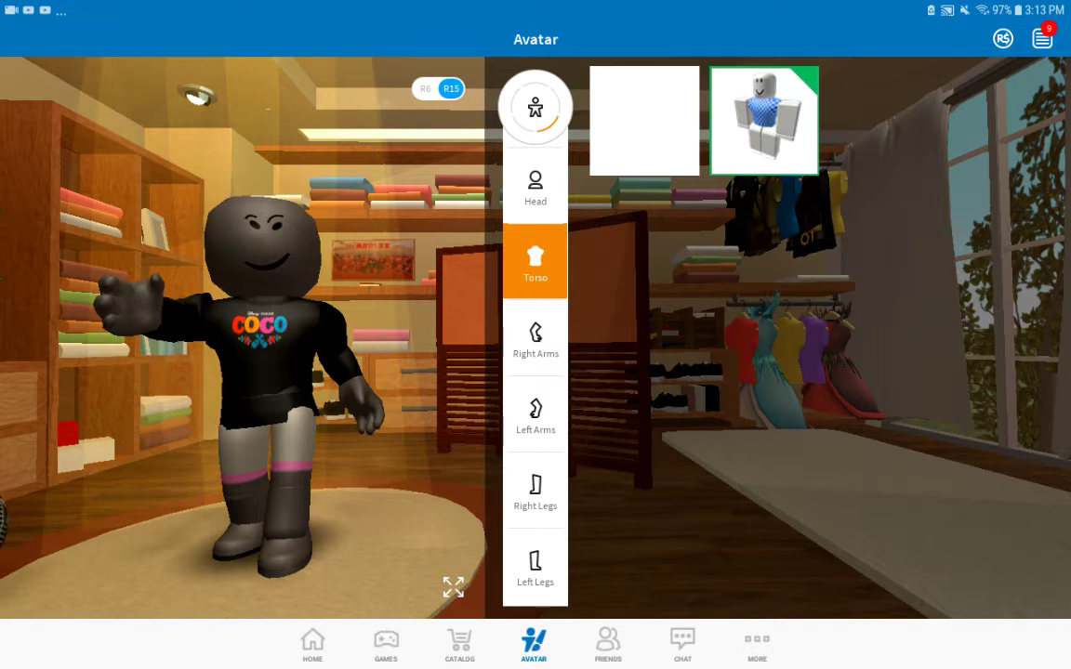
# Apply a plain grey preset costume with a pink top from Outfits > Preset Costumes.
pyautogui.click(535, 337)
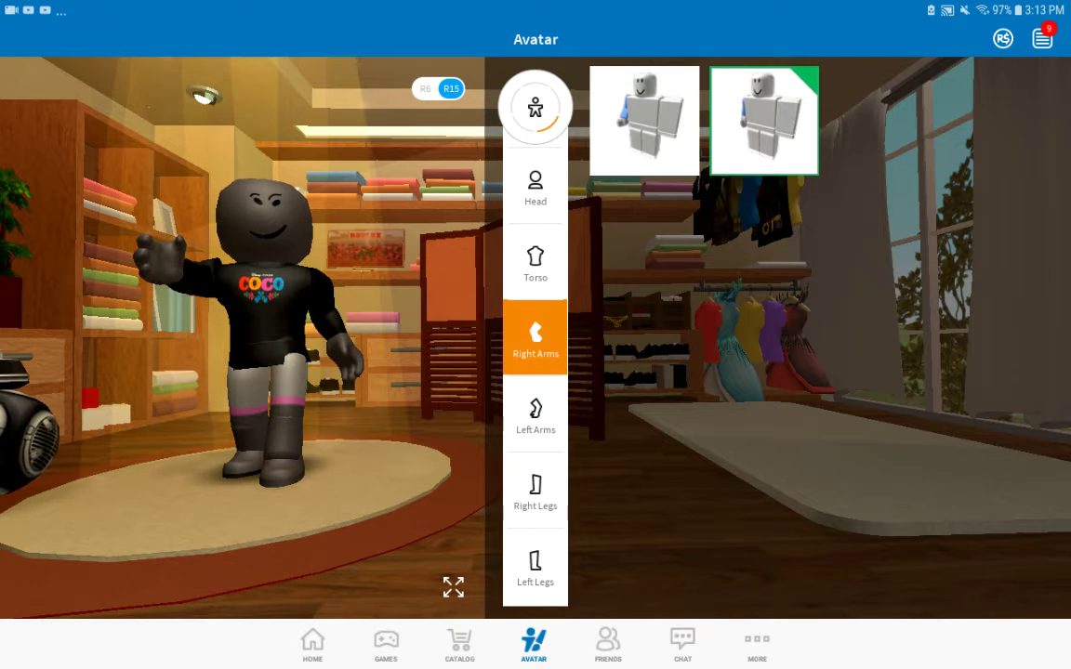
pyautogui.click(534, 106)
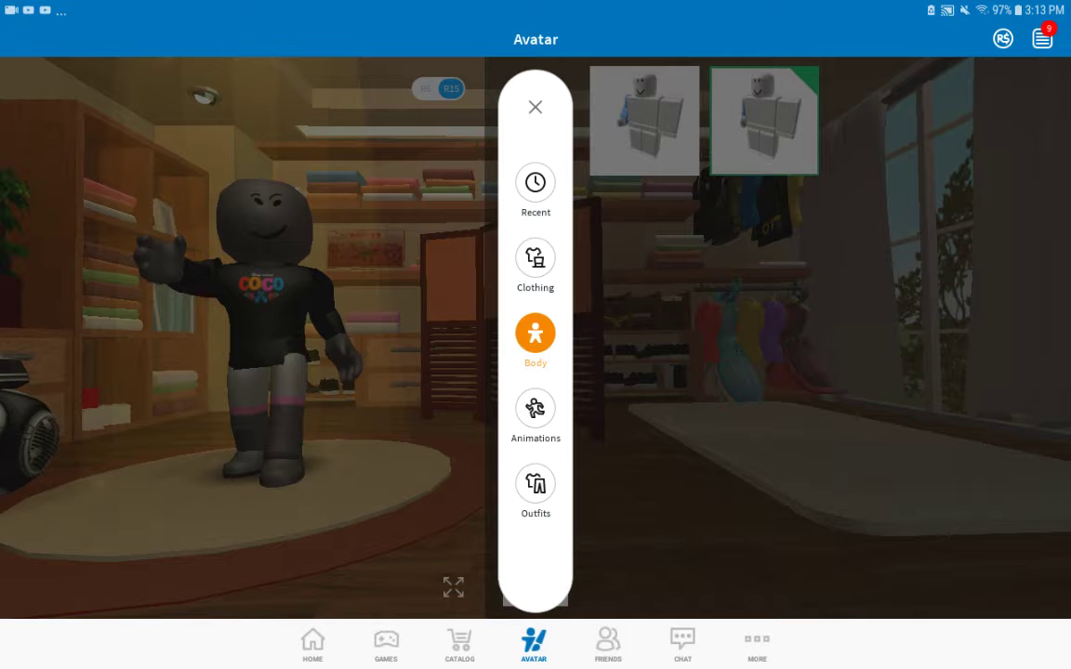
pyautogui.click(535, 488)
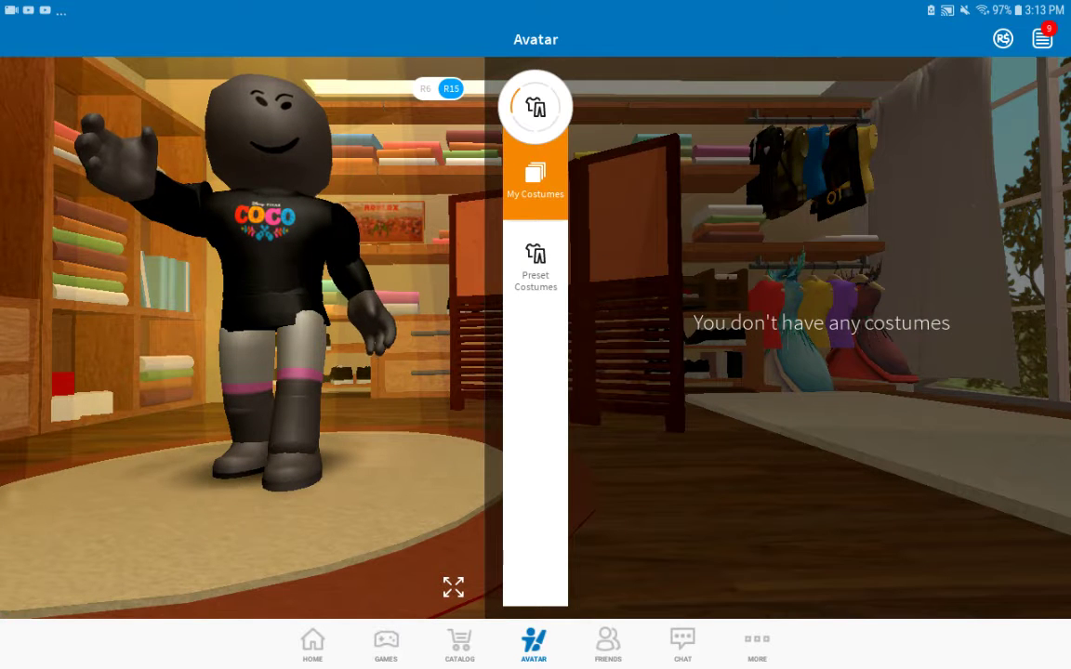
pyautogui.click(535, 265)
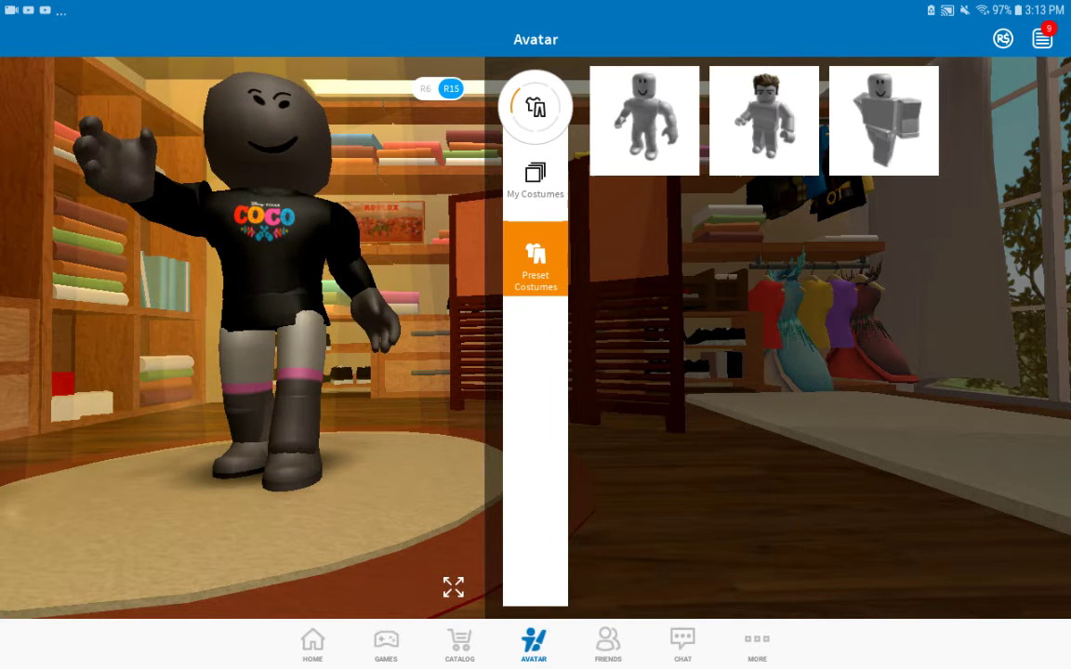
pyautogui.click(643, 120)
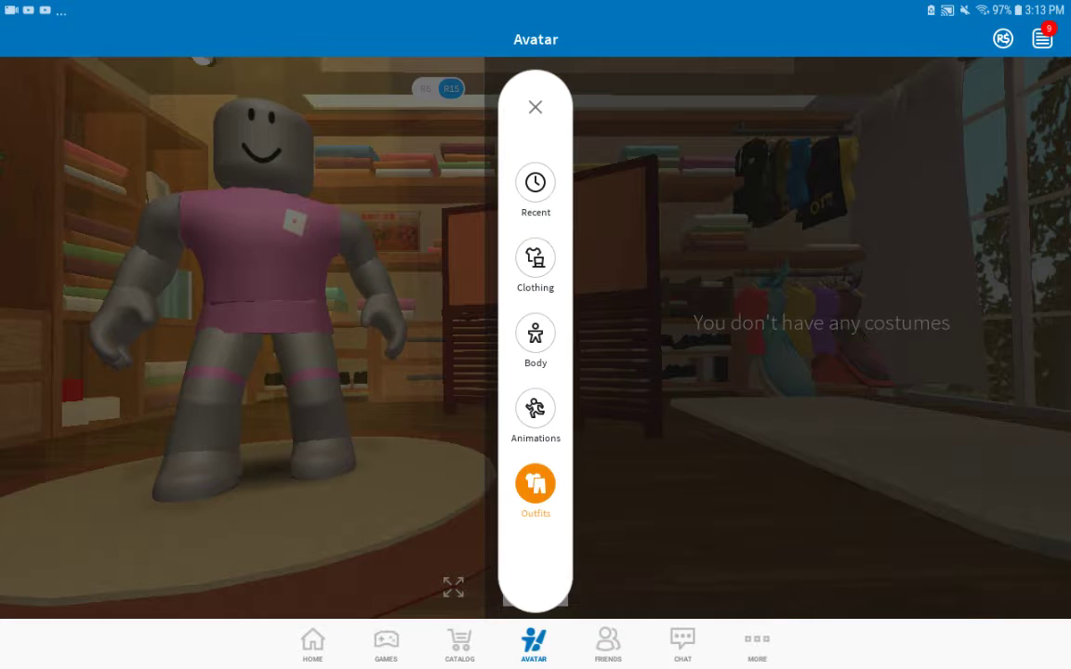
# From all recently used items, put the black Coco shirt and dark pants on the avatar.
pyautogui.click(535, 258)
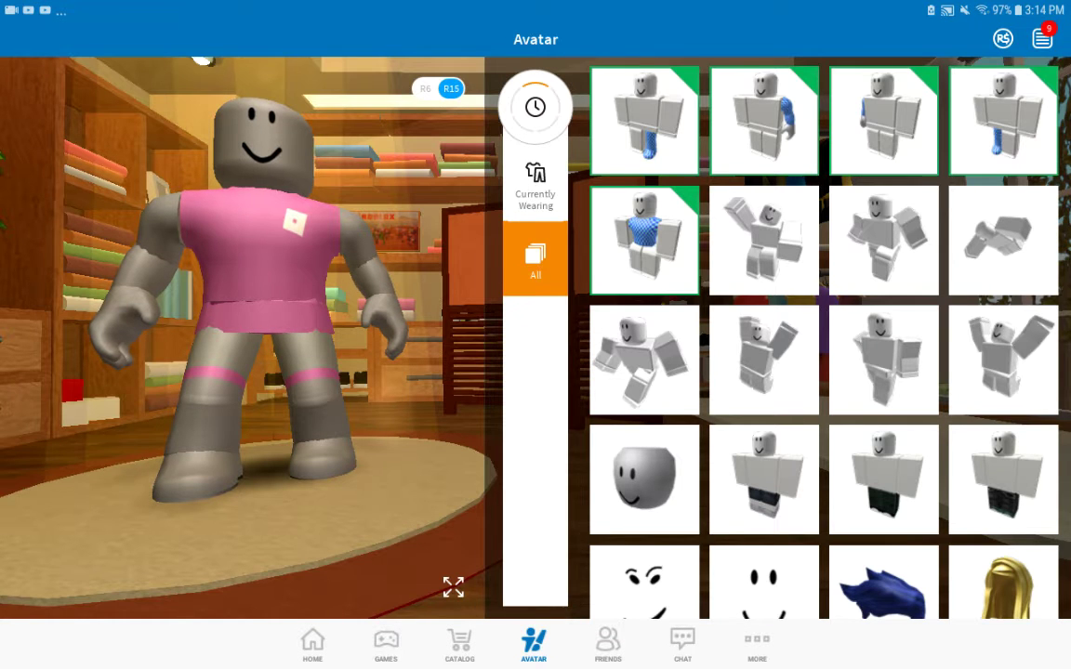
pyautogui.scroll(-3)
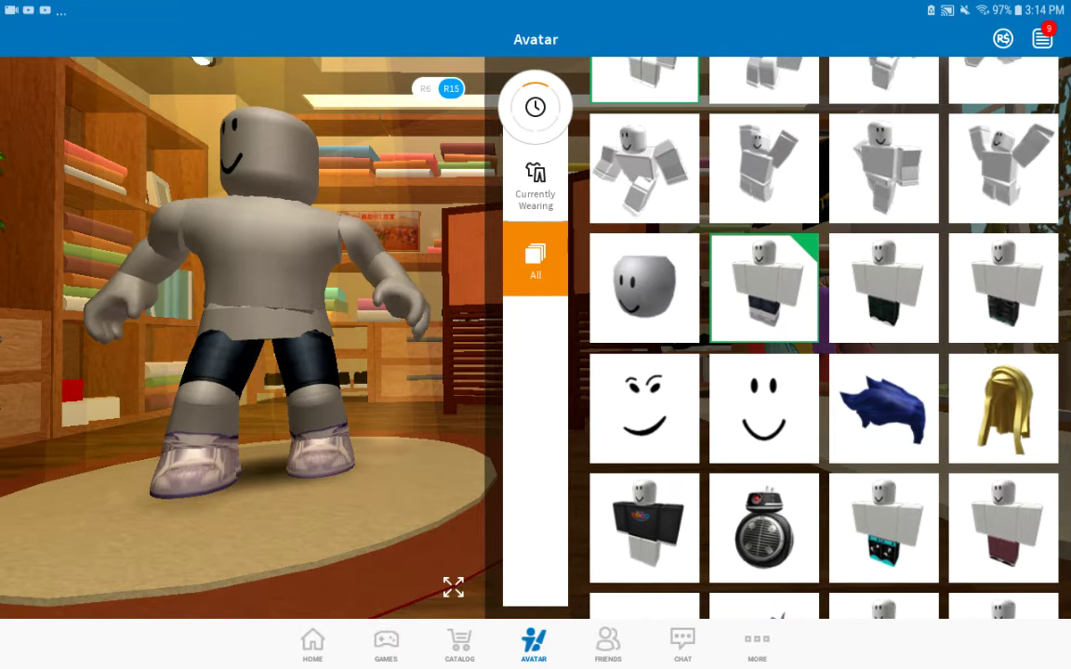
pyautogui.click(644, 527)
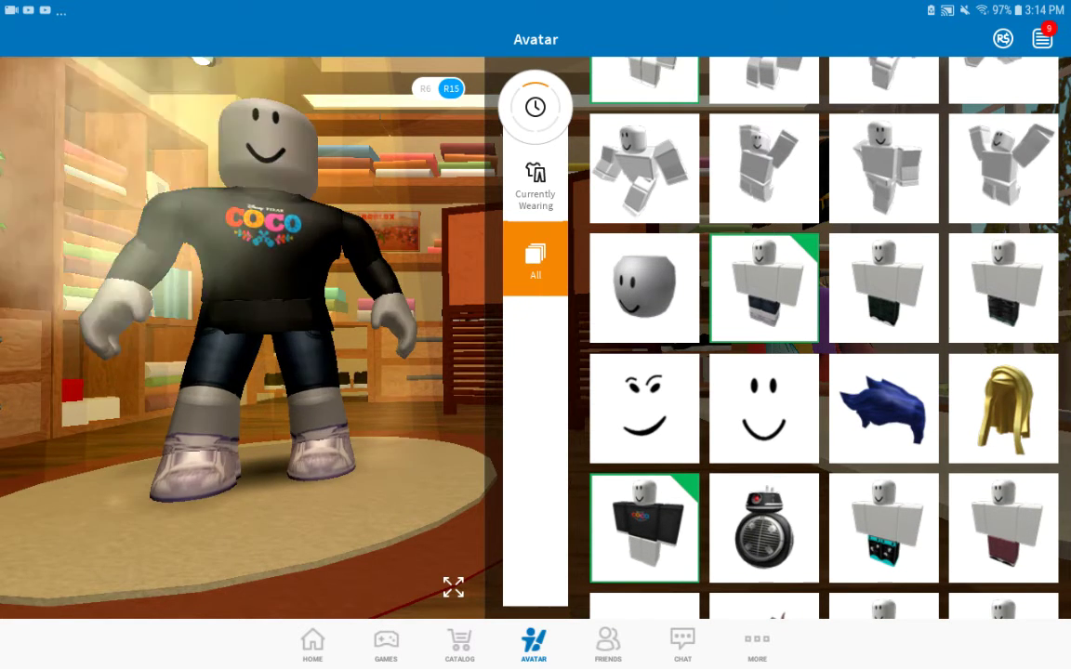
pyautogui.scroll(-3)
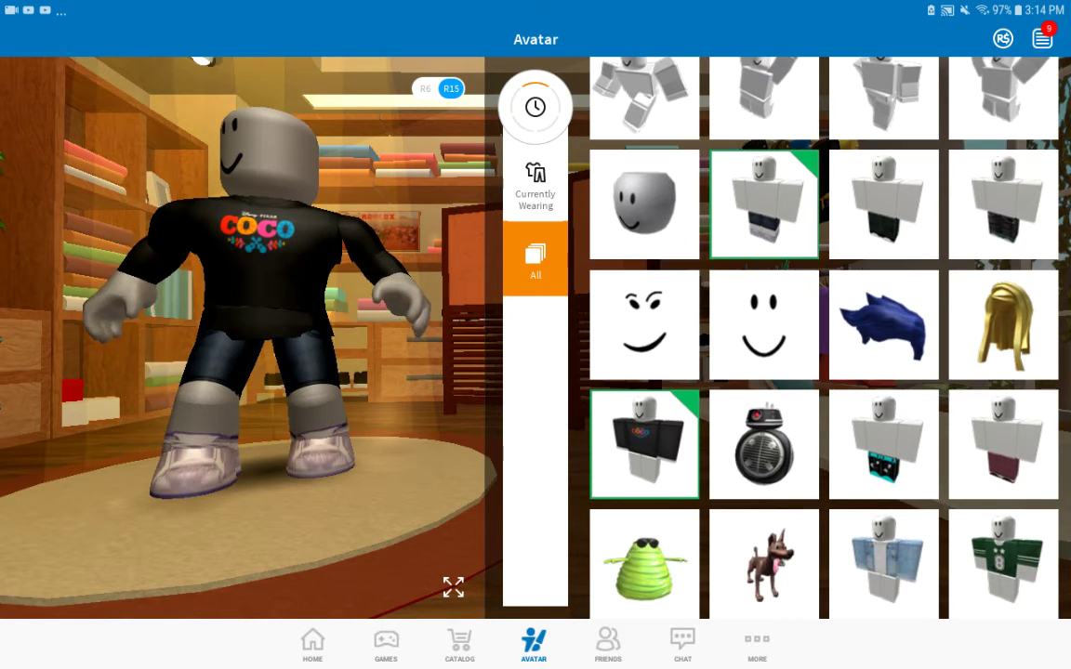
pyautogui.scroll(-3)
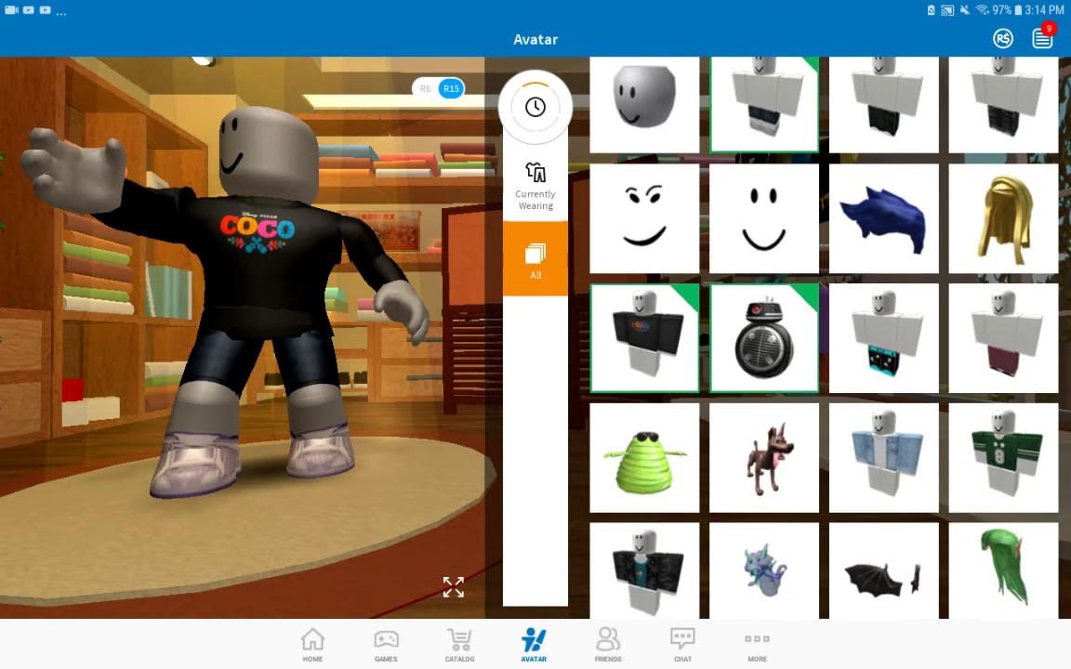
pyautogui.scroll(-3)
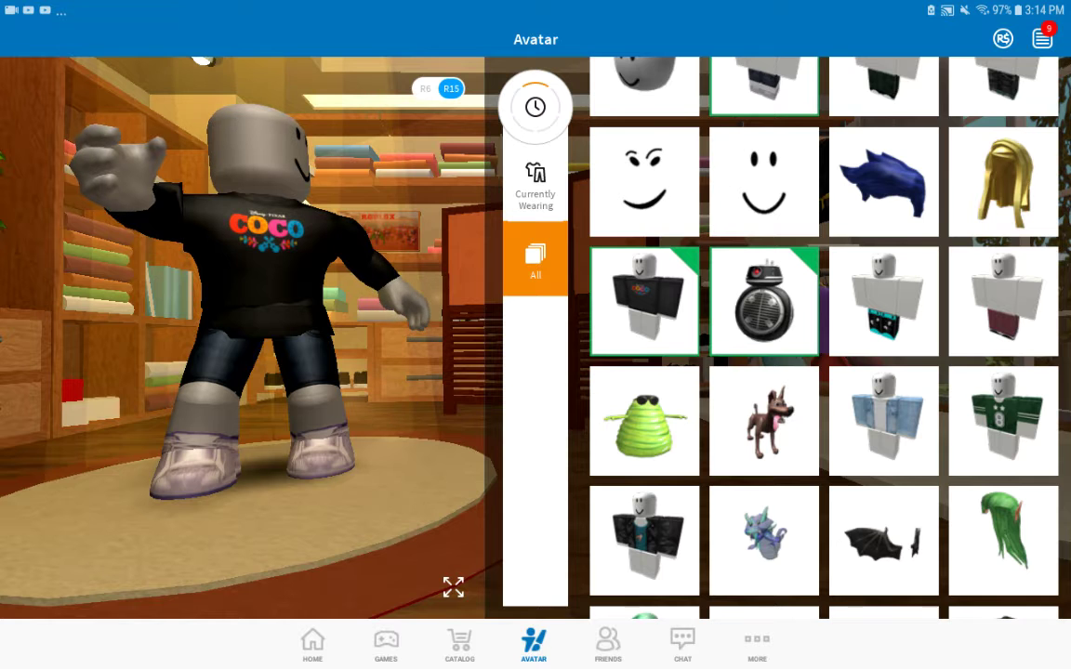
pyautogui.scroll(-3)
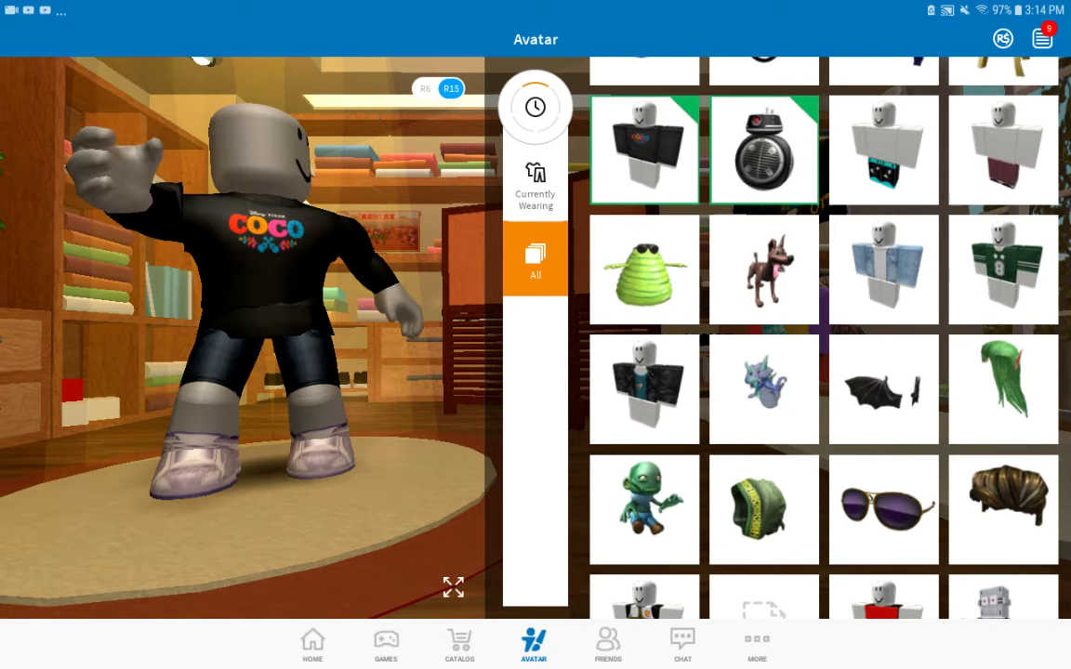
pyautogui.scroll(-3)
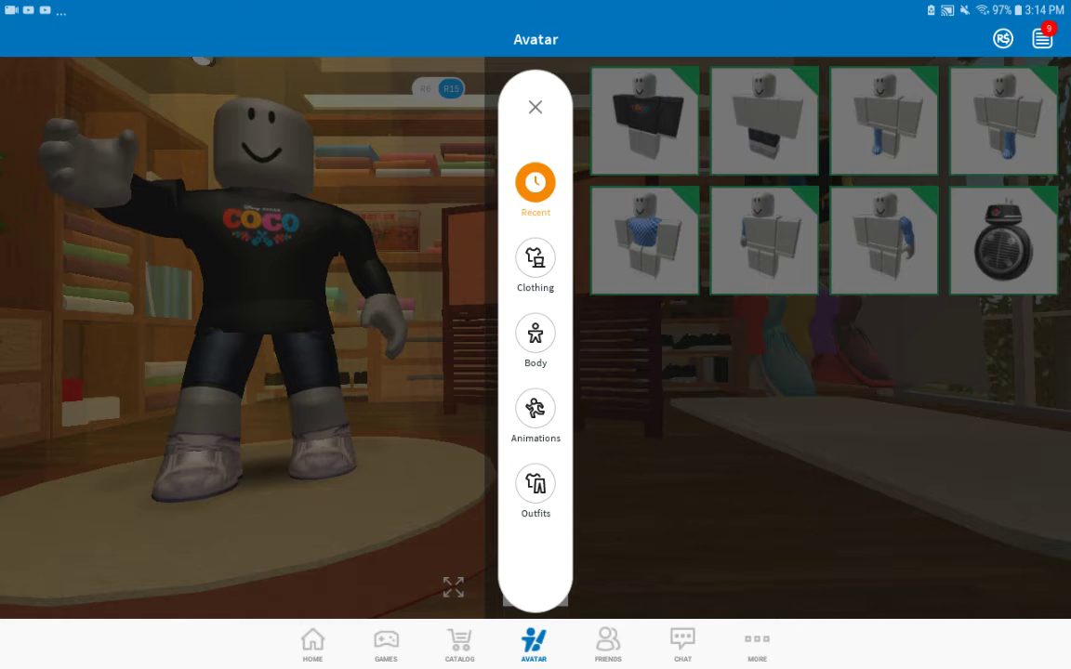
# Browse the avatar's owned hair, then open the free Black Ponytail page in the Catalog.
pyautogui.click(534, 267)
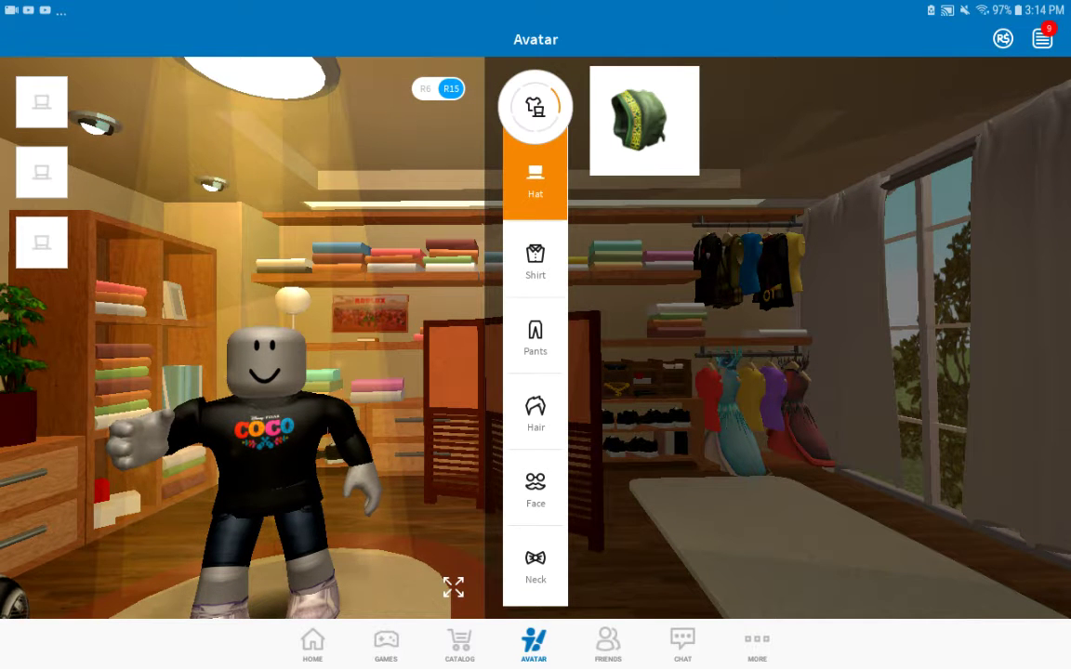
pyautogui.click(535, 411)
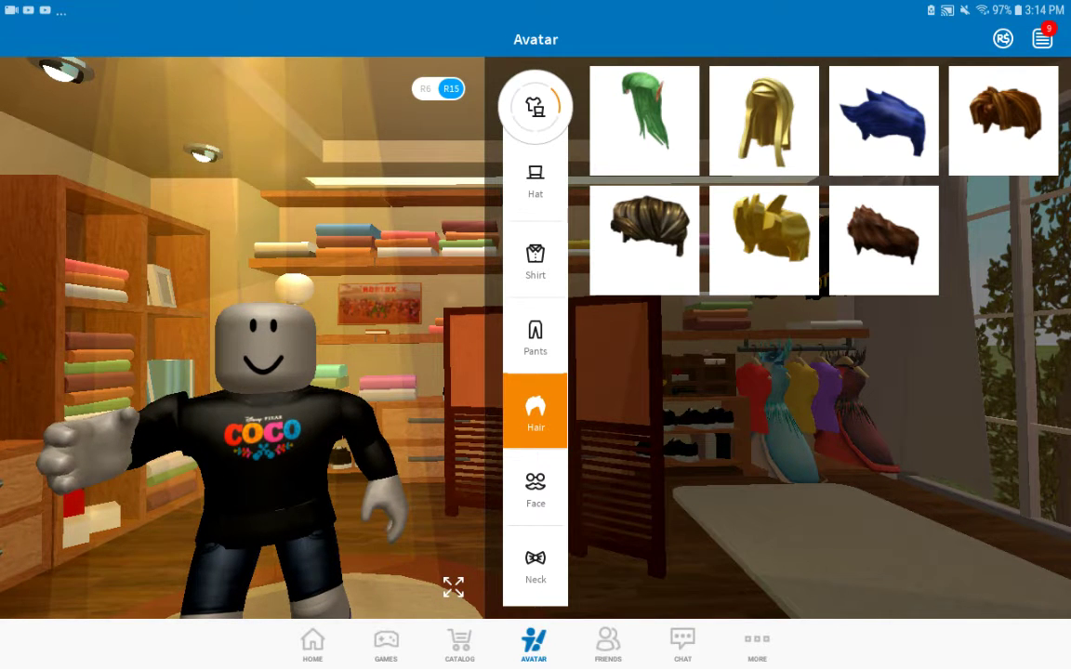
pyautogui.click(459, 644)
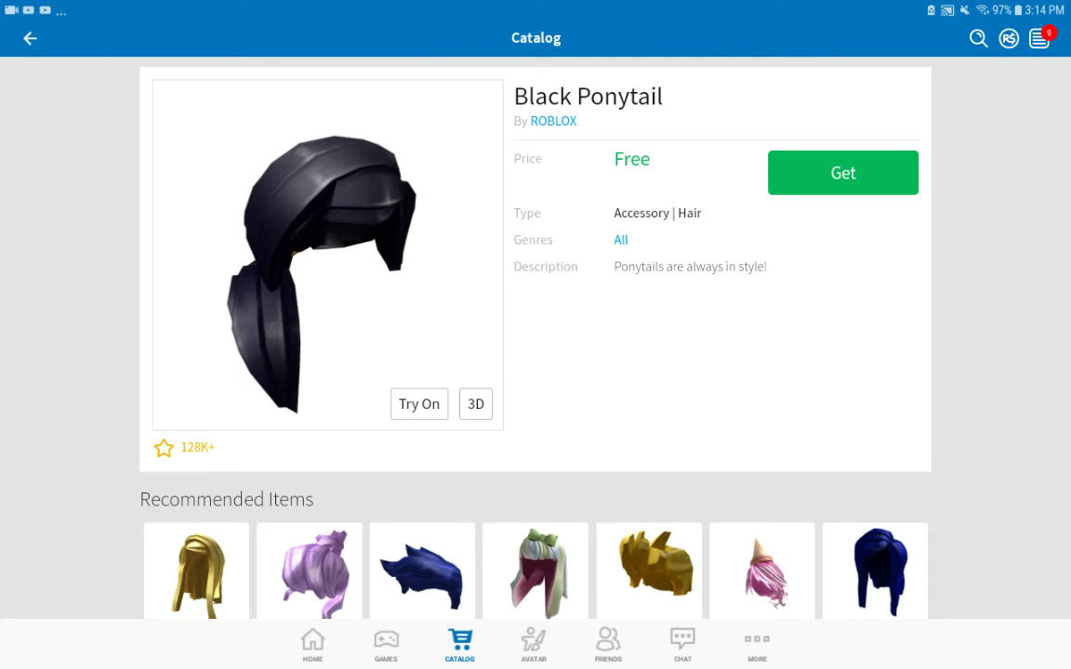
# Get the free Black Ponytail hair and return to the avatar editor's Hair list.
pyautogui.click(841, 172)
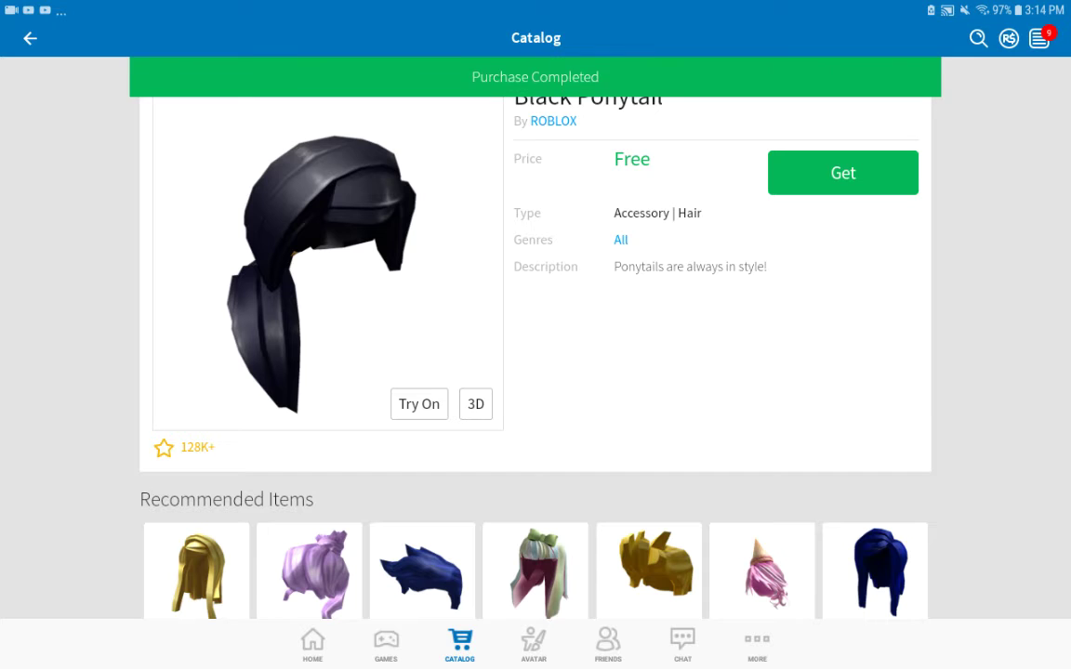
pyautogui.click(842, 173)
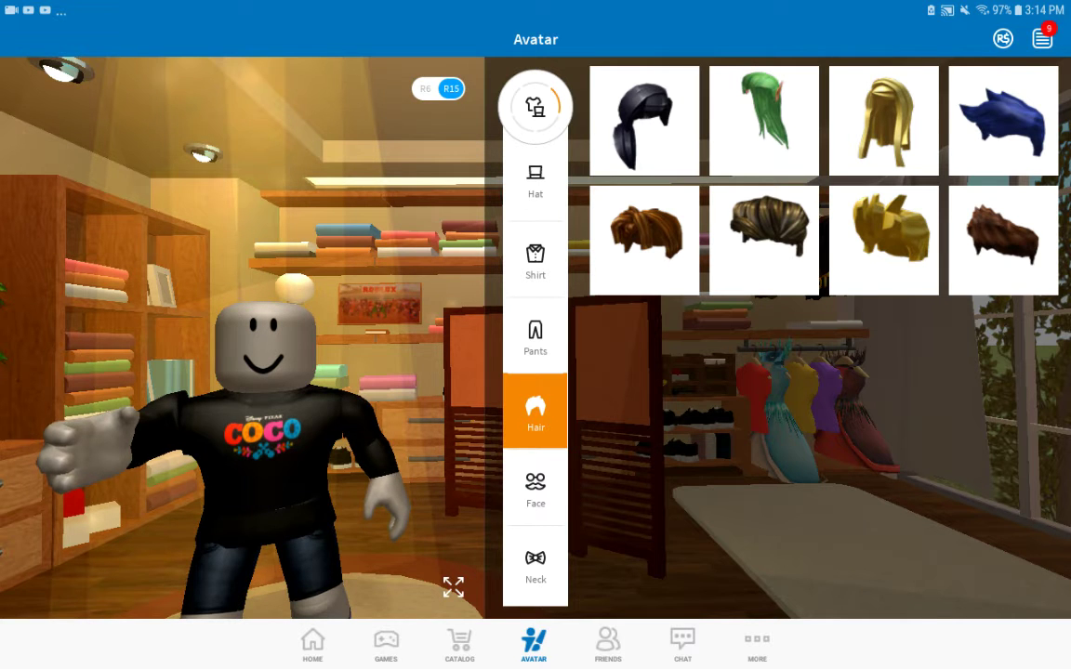
# Equip the Black Ponytail hair and switch the editor to Recent items.
pyautogui.click(644, 120)
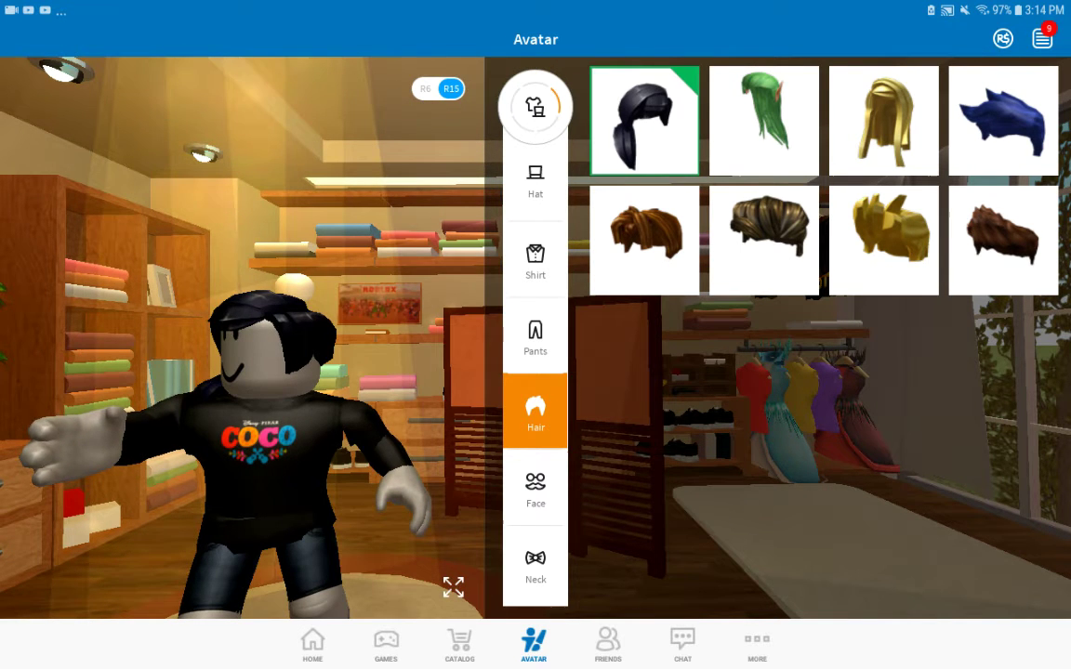
pyautogui.click(535, 106)
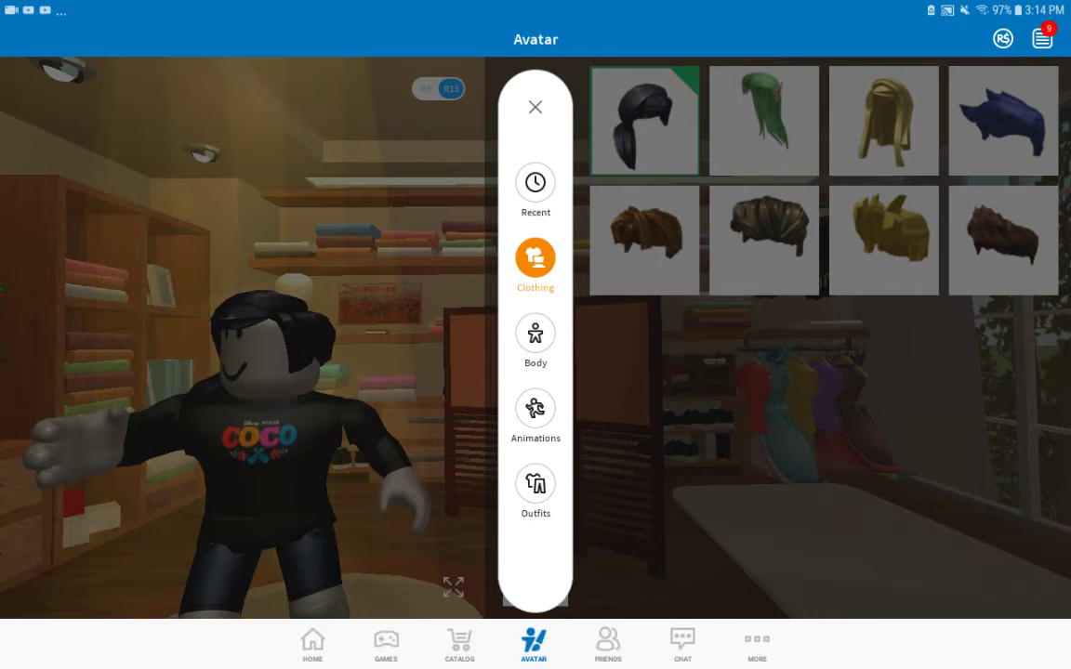
pyautogui.click(534, 334)
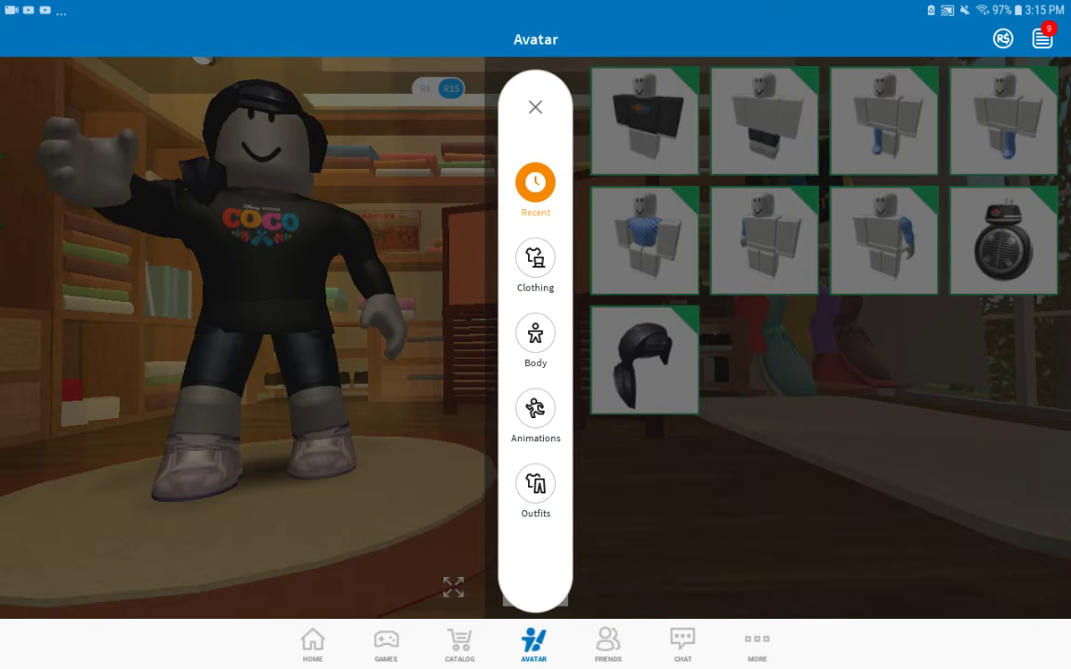
# Choose a dark skin tone swatch, then leave Roblox and open the Video Stuff folder.
pyautogui.click(534, 340)
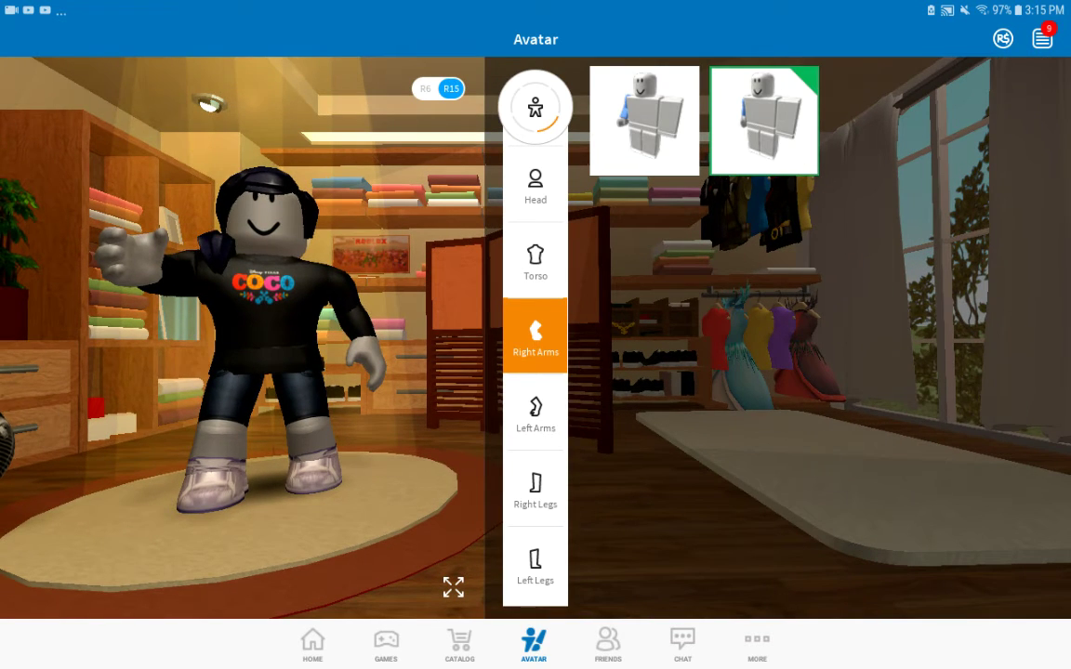
pyautogui.click(534, 107)
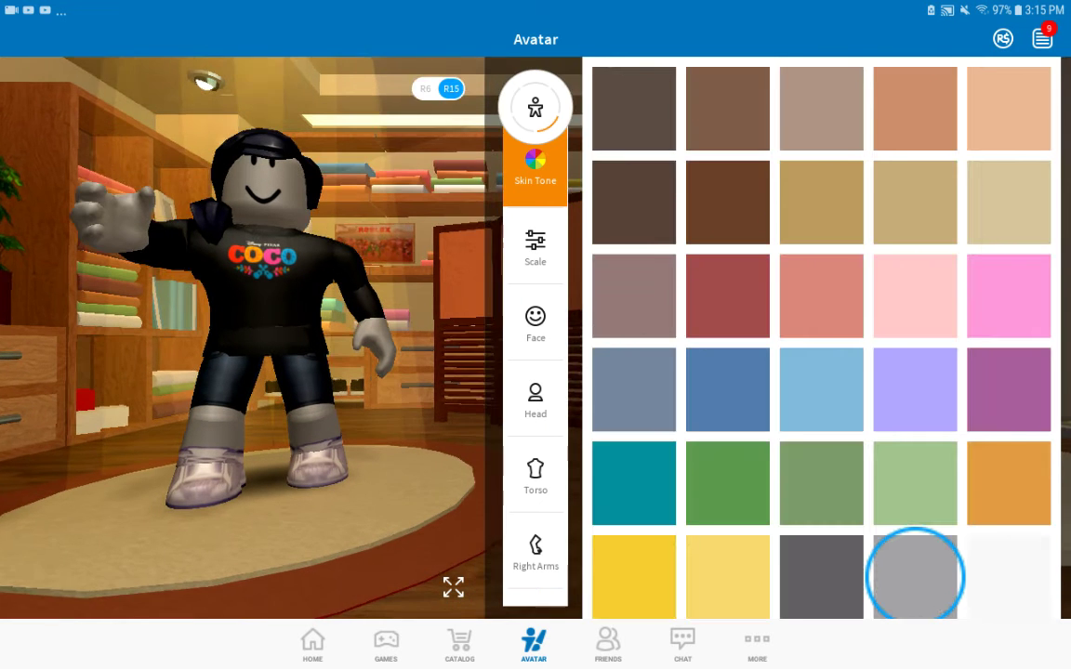
pyautogui.click(821, 576)
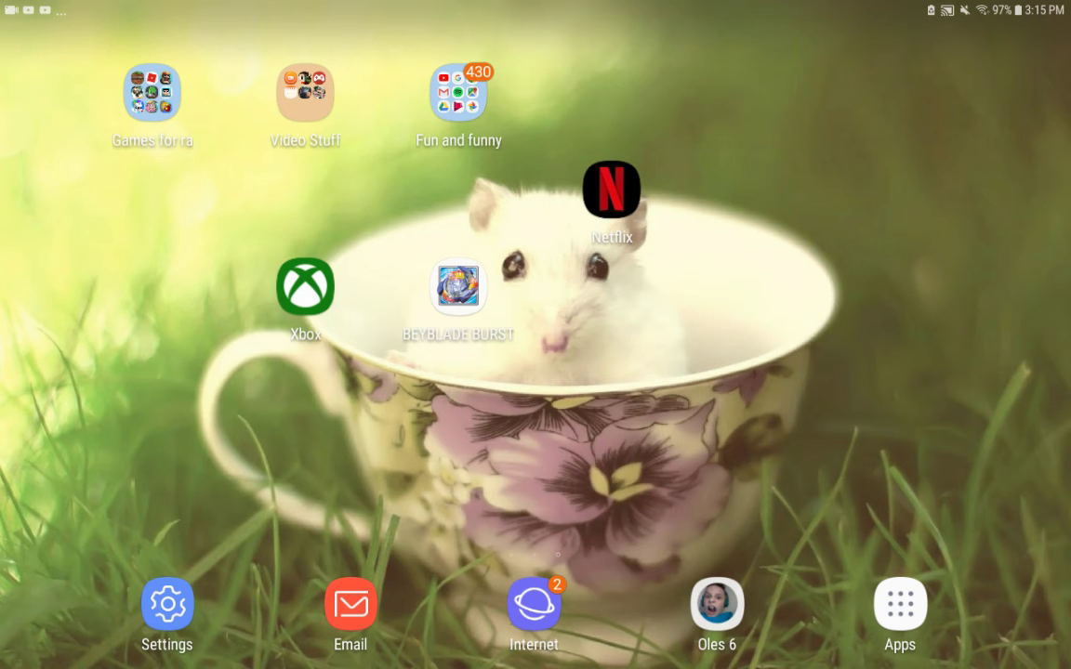
pyautogui.click(304, 92)
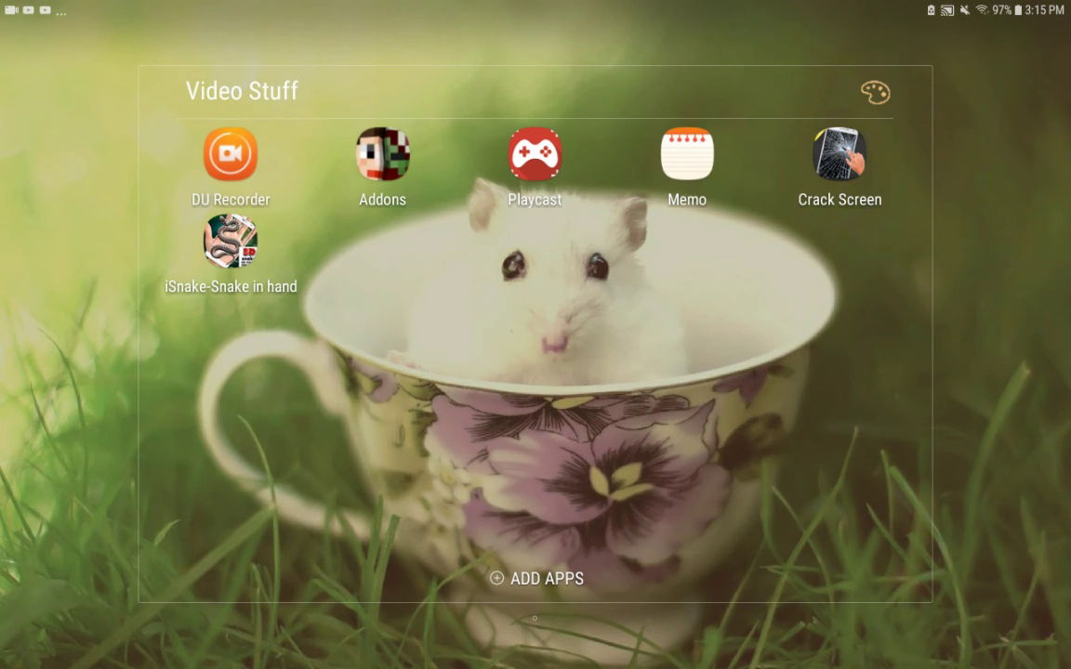